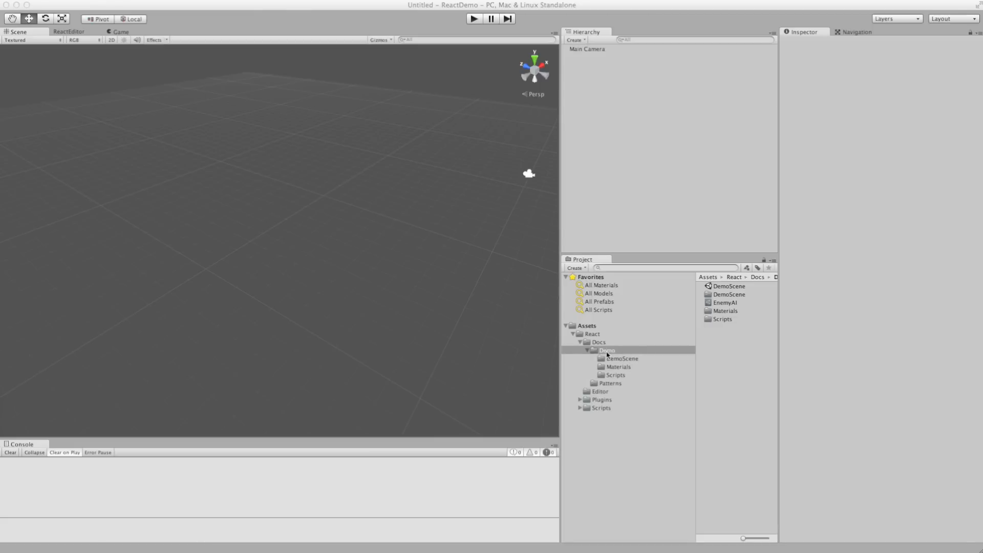
Step: Open DemoScene from React/Docs/Demo, showing the enemy spheres and obstacle blocks
double_click(729, 286)
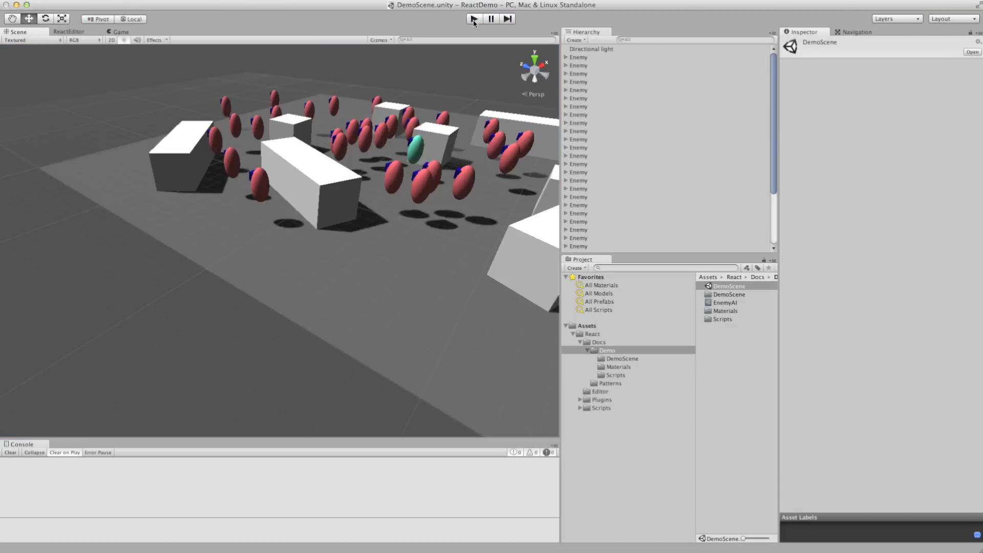
Step: Select an Enemy sphere to review its Simple Enemy and Reactor components, then select the EnemyAI asset
left_click(474, 19)
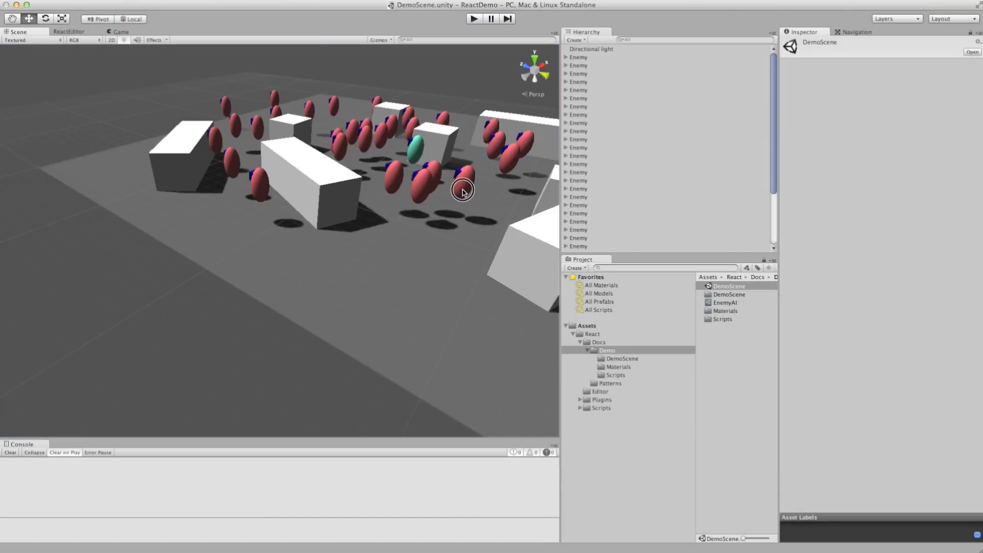
left_click(463, 190)
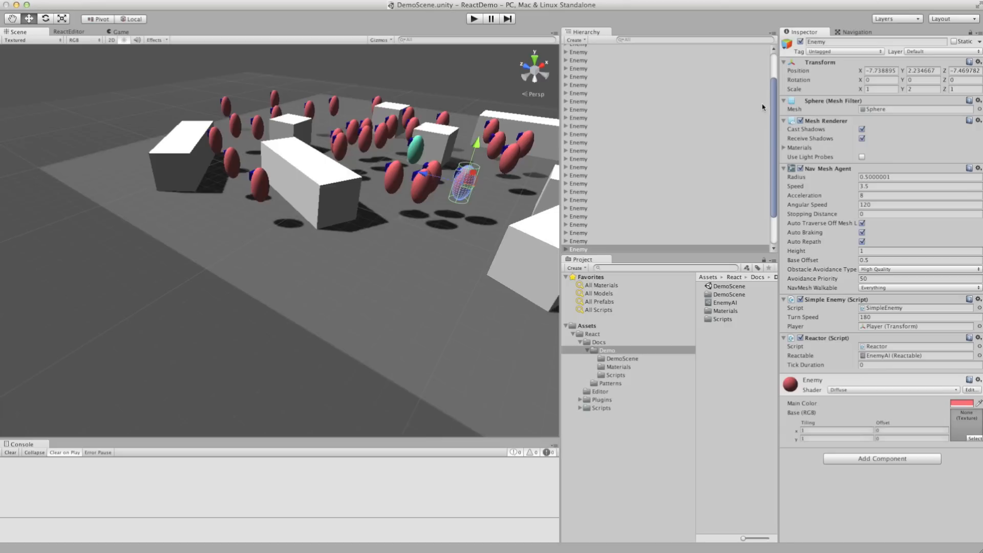
mouse_move(842, 183)
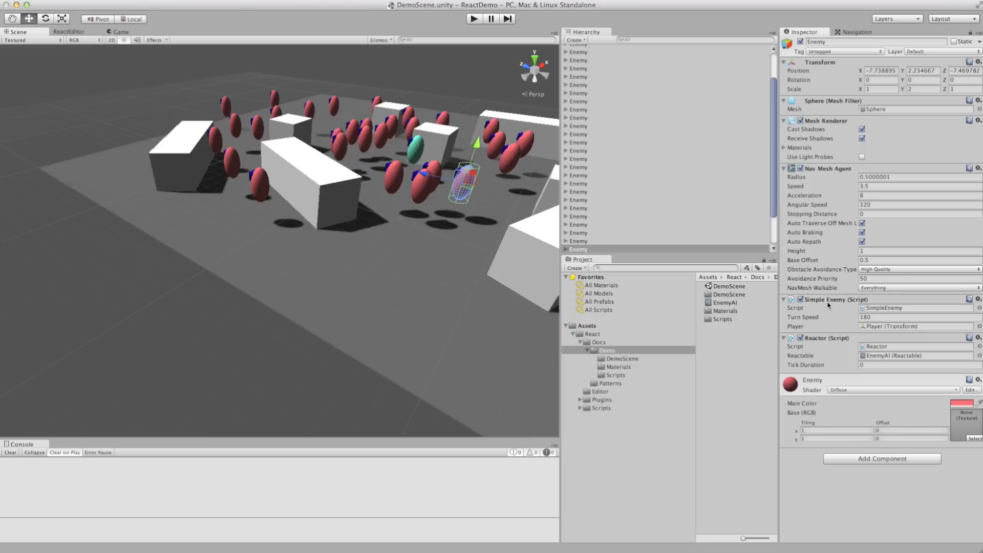
mouse_move(857, 307)
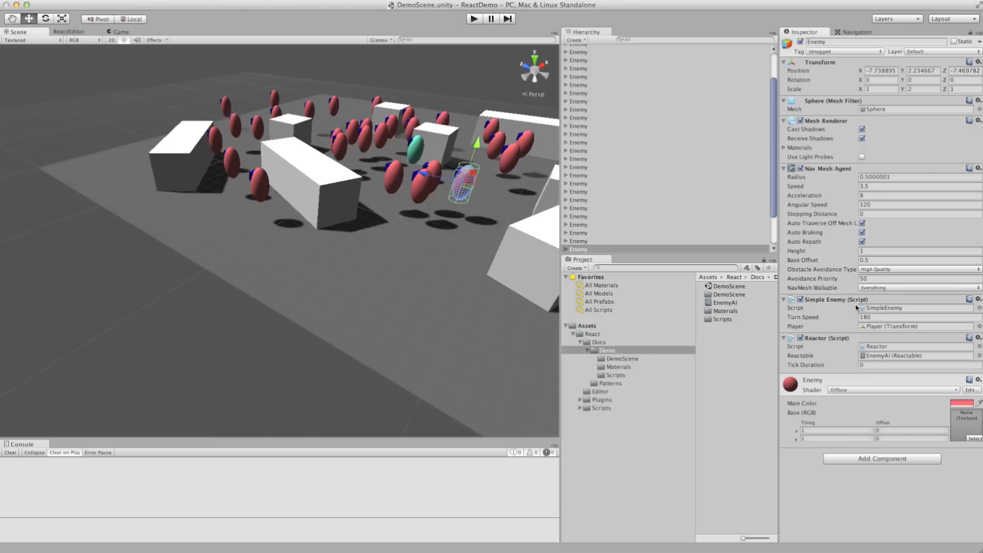
mouse_move(857, 308)
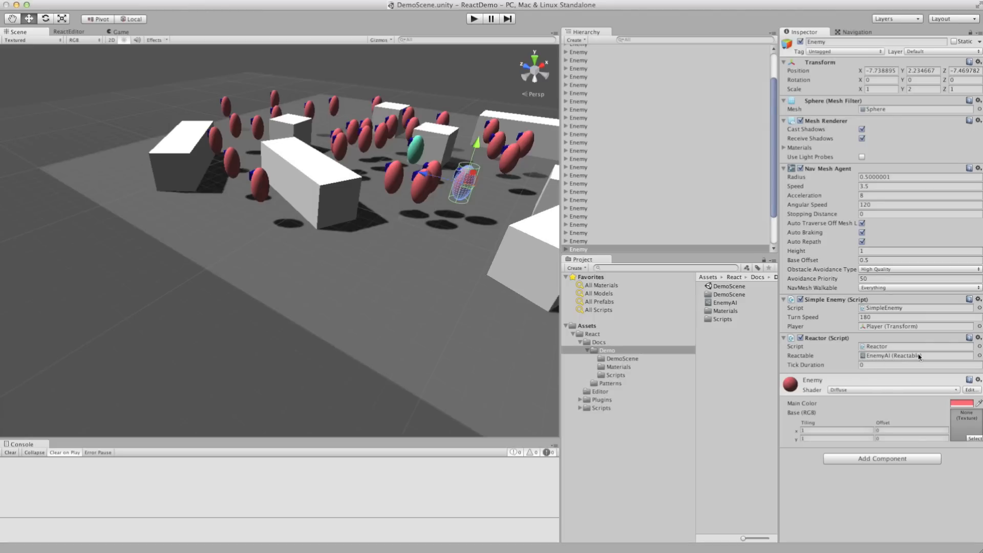
mouse_move(918, 361)
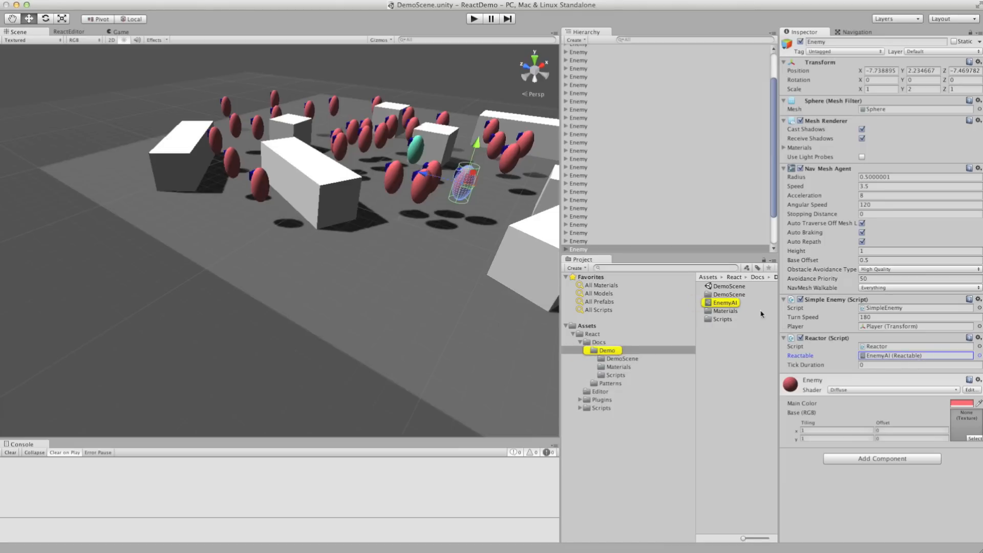
left_click(725, 302)
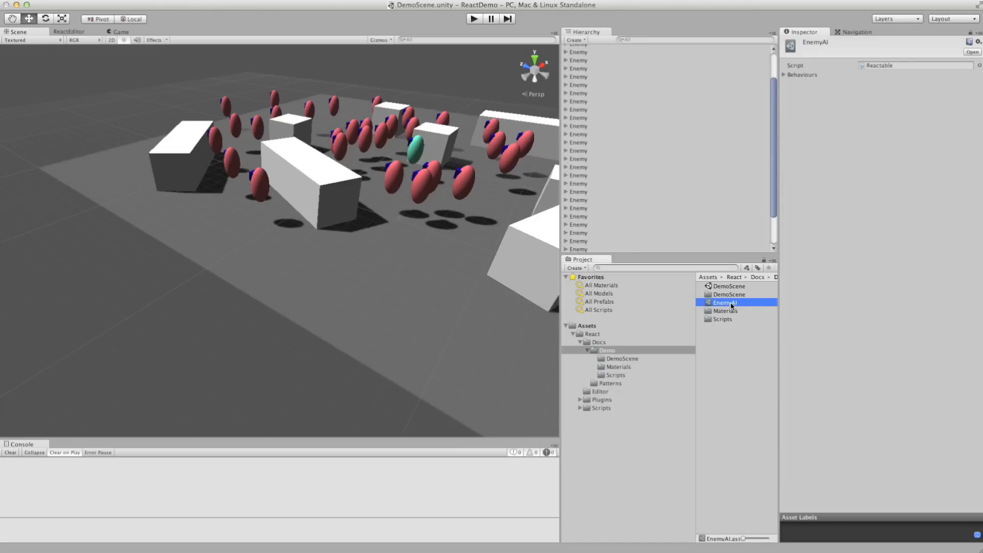
Step: Edit the EnemyAI Reactable in the React editor and select the Selector node beneath Root
right_click(725, 303)
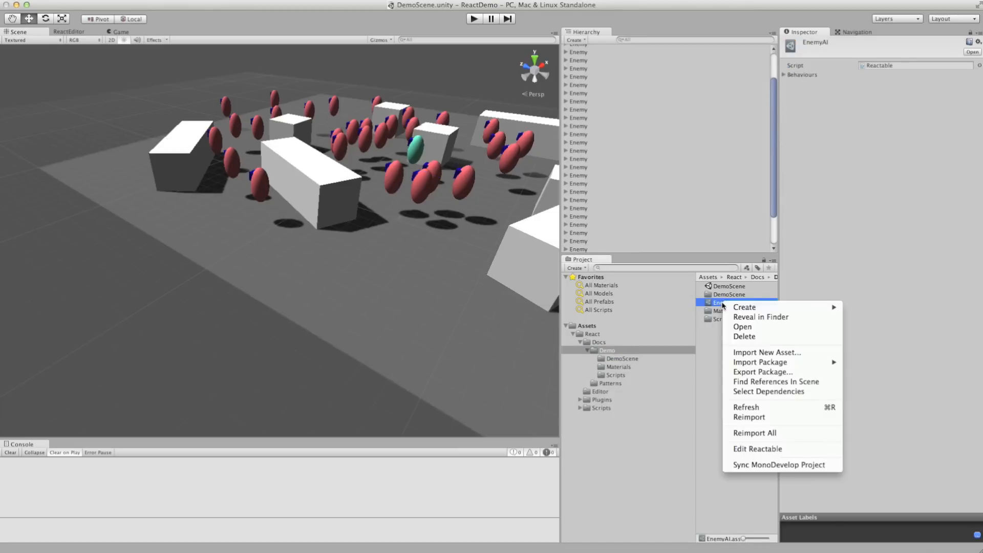
mouse_move(757, 449)
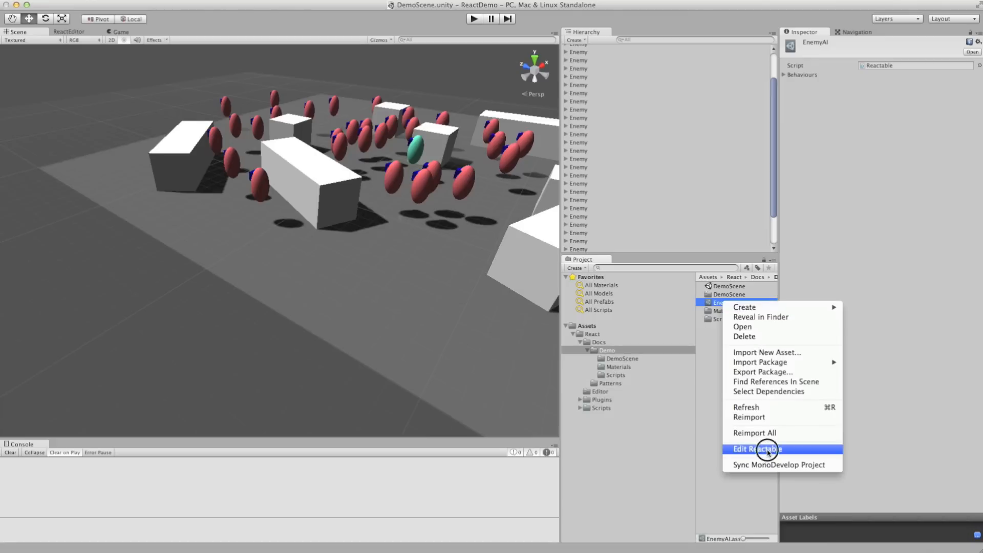
left_click(758, 449)
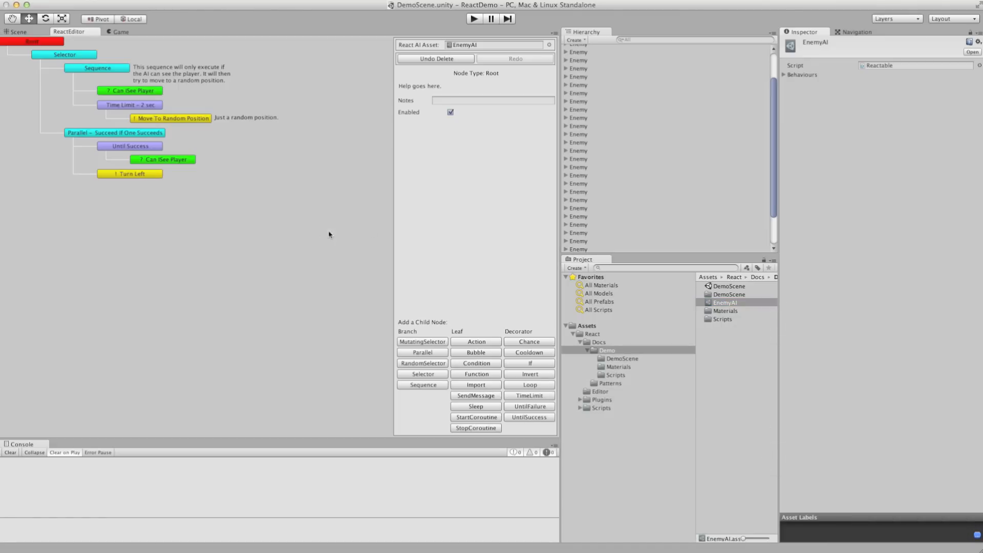
mouse_move(254, 297)
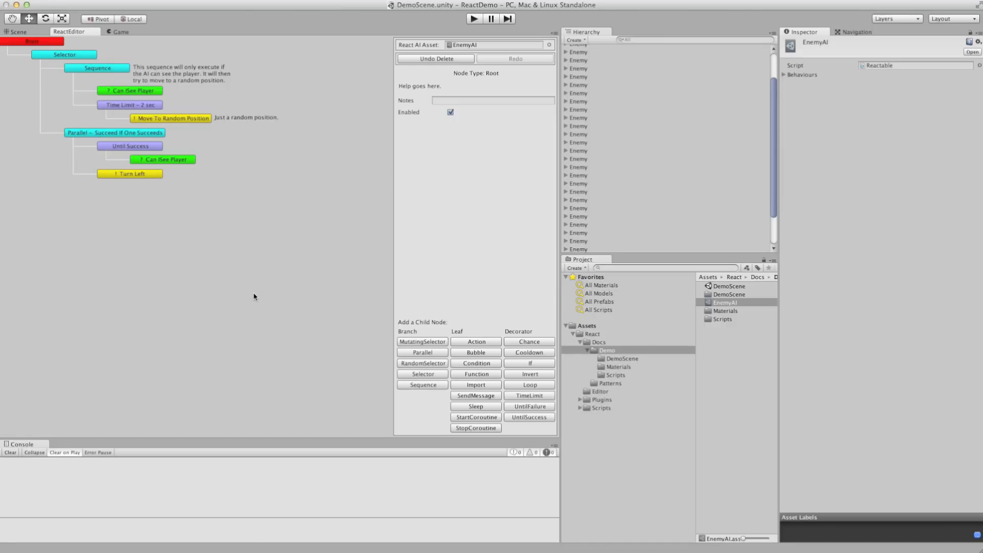
mouse_move(246, 210)
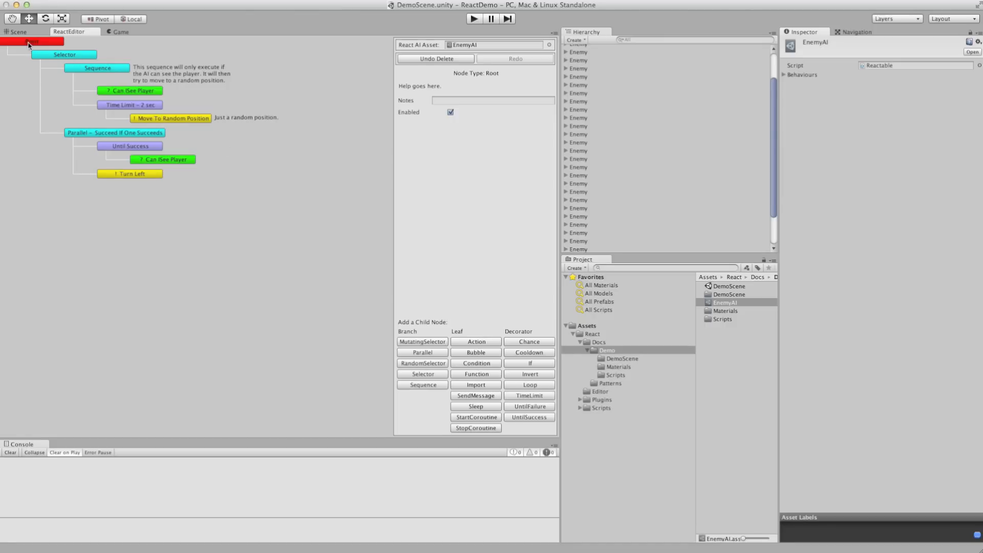
left_click(63, 55)
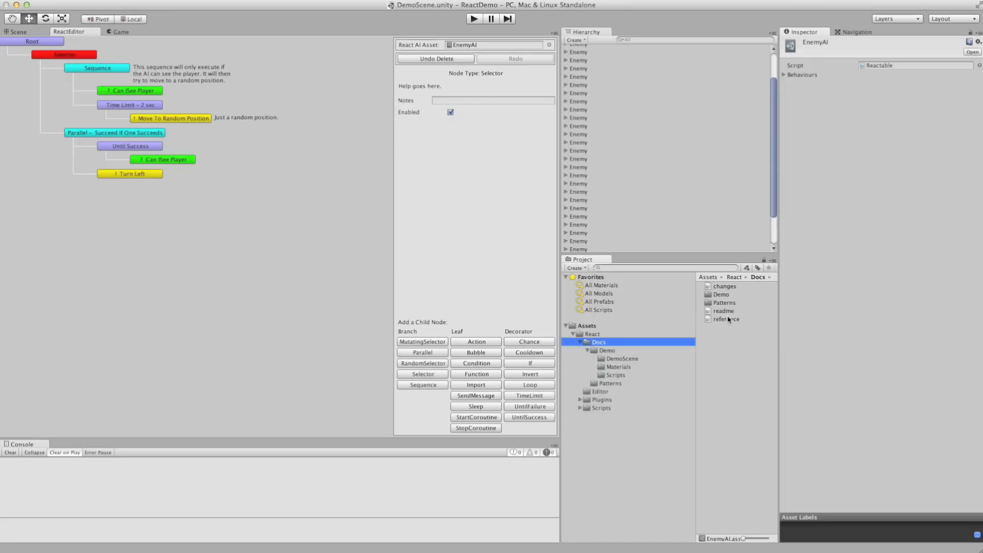
Step: Open reference.txt from the Docs folder in MonoDevelop to read the node type descriptions
double_click(726, 320)
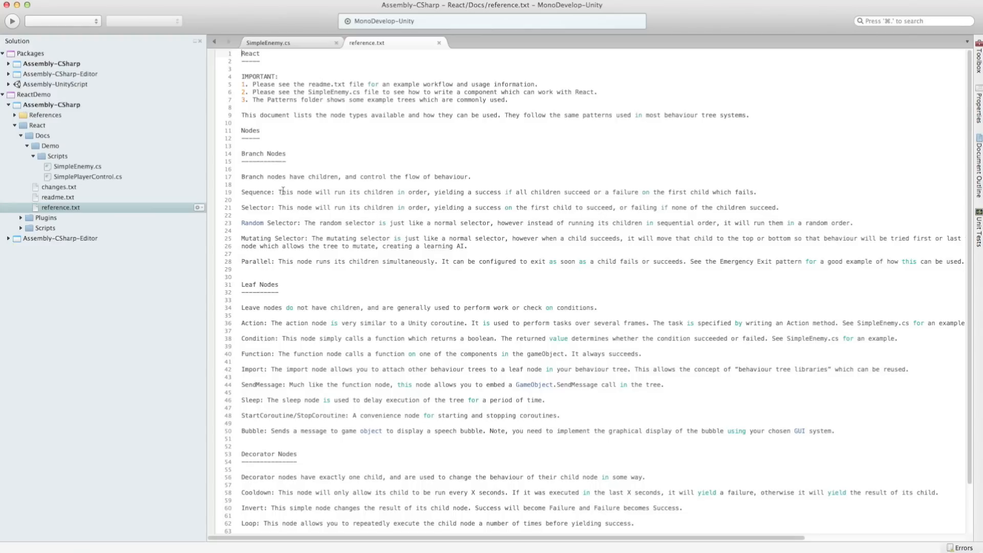
mouse_move(422, 191)
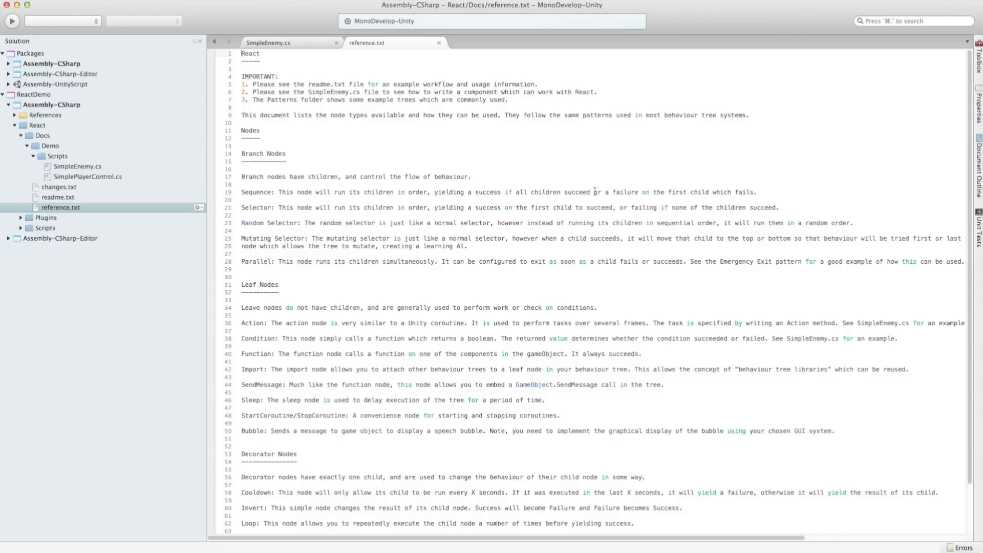
mouse_move(537, 170)
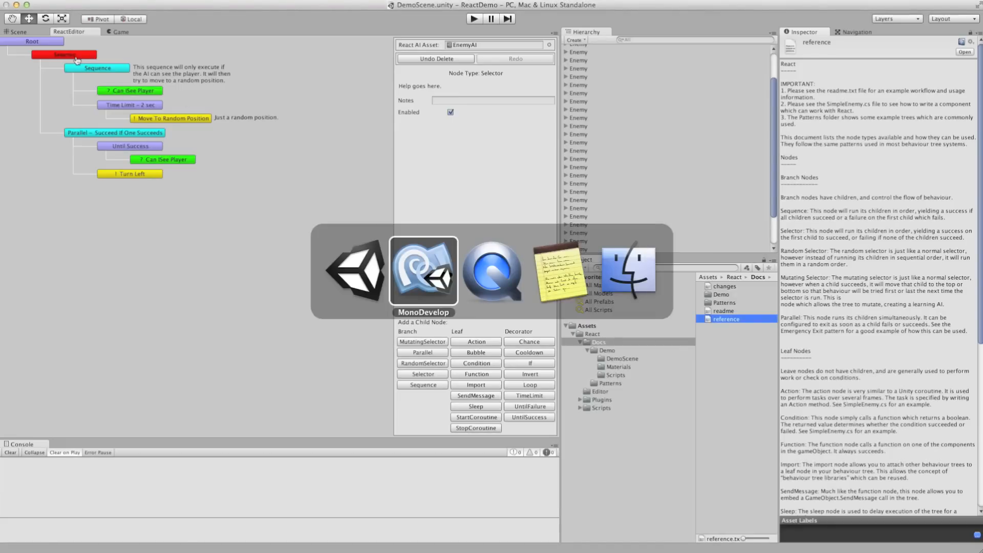
left_click(423, 270)
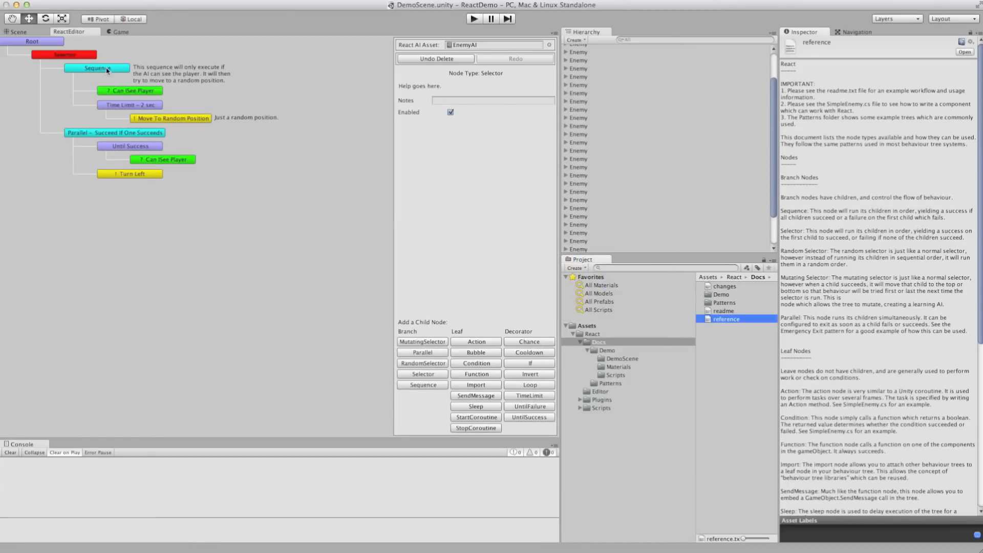
left_click(96, 67)
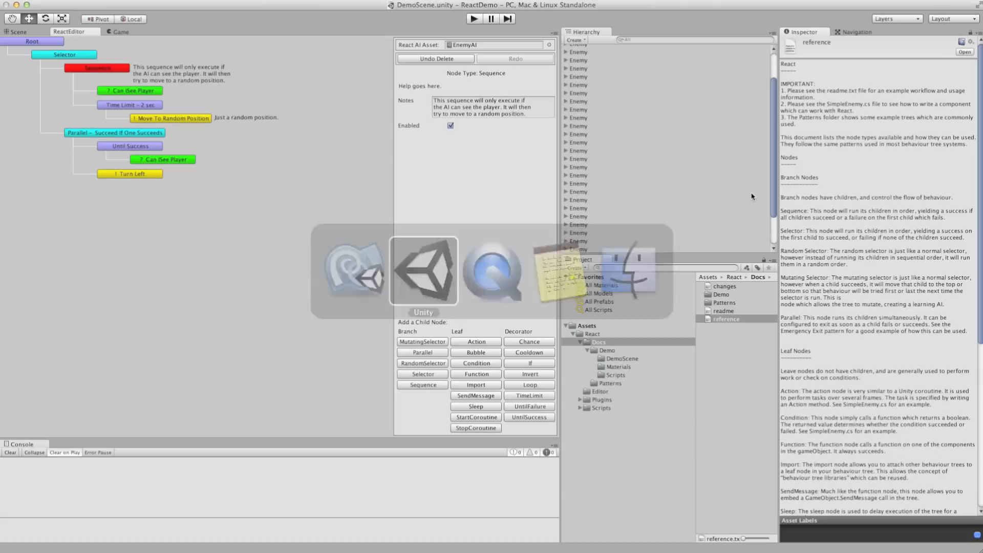
left_click(130, 90)
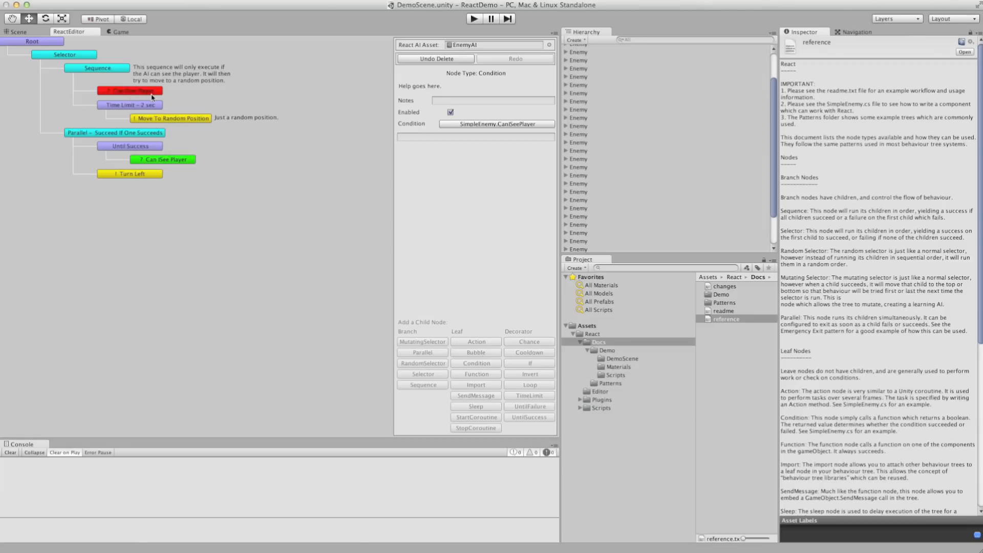
mouse_move(115, 75)
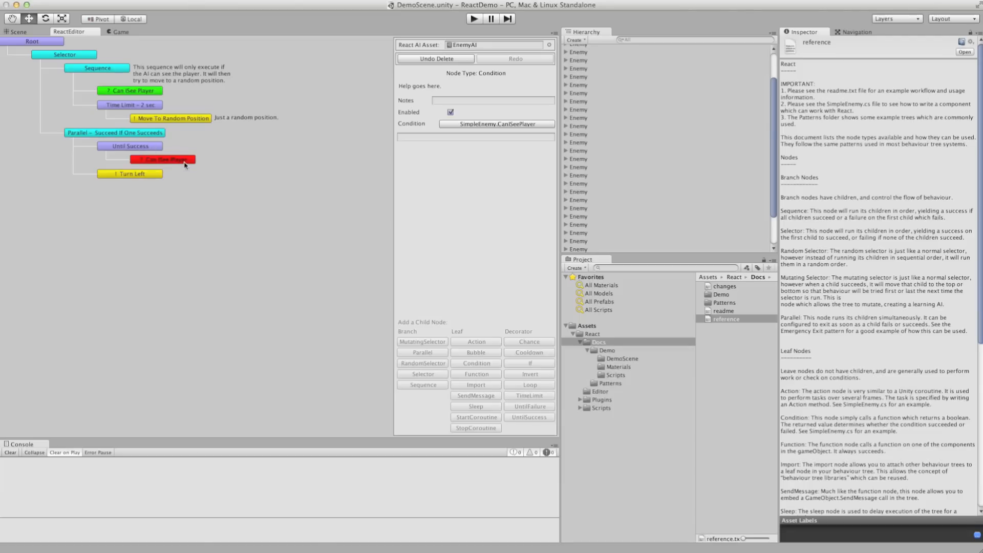
mouse_move(221, 160)
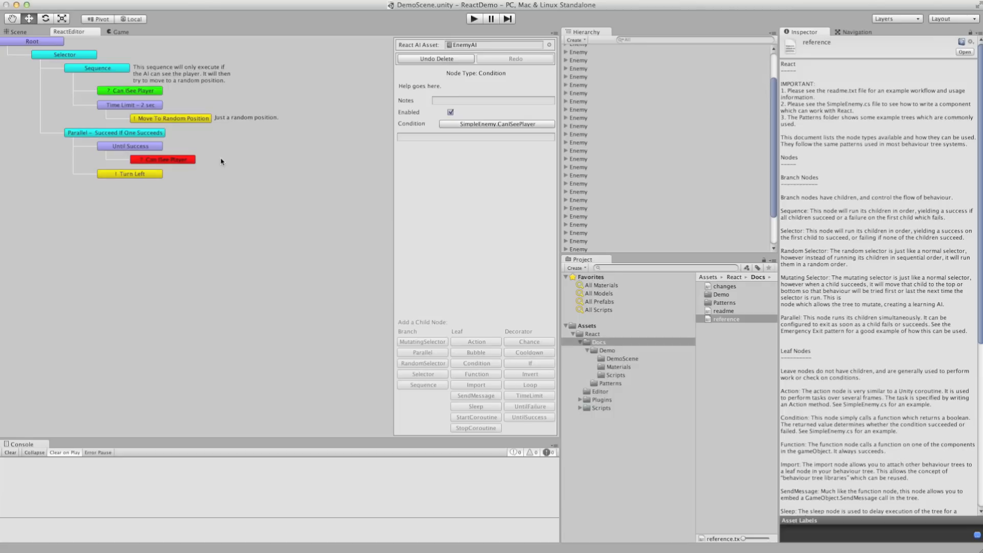
left_click(130, 174)
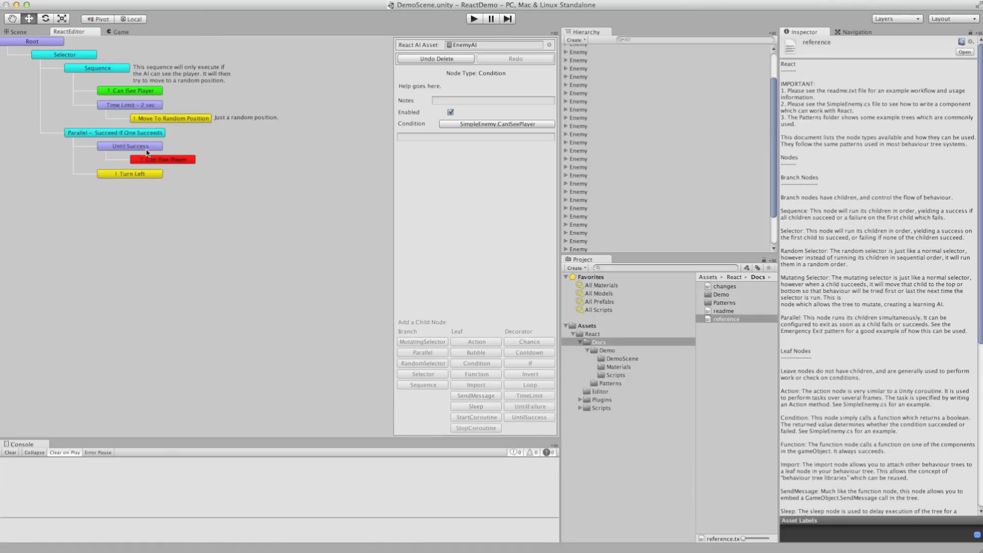
left_click(130, 145)
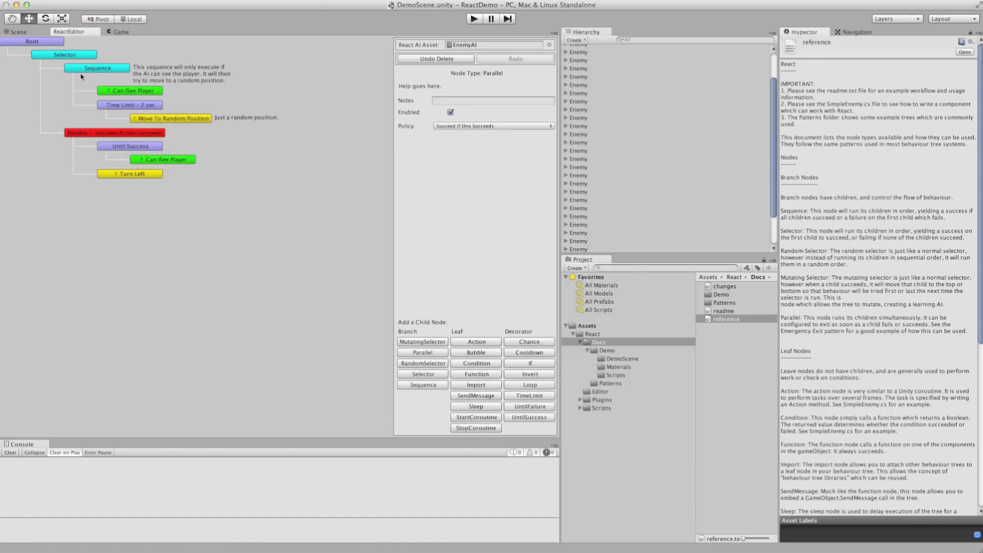
left_click(97, 68)
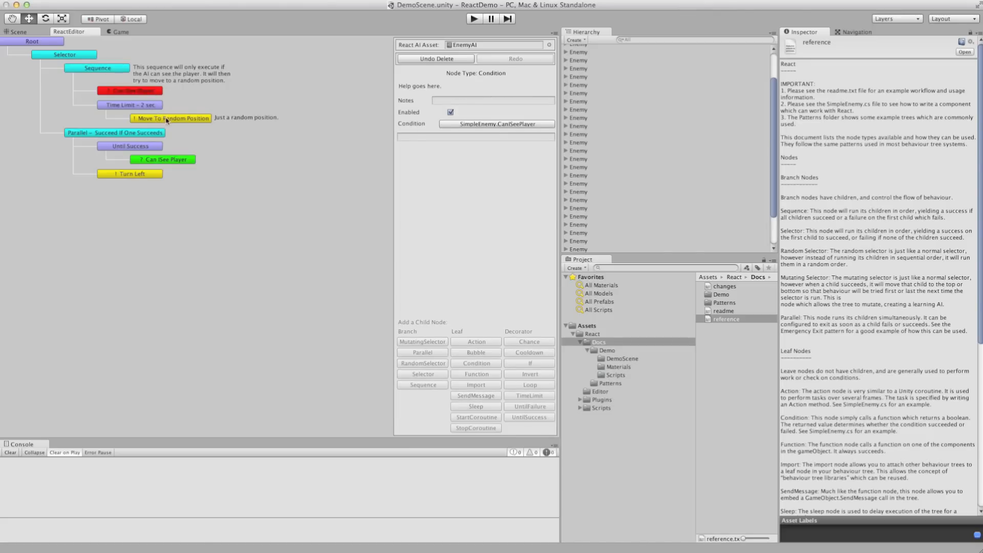
left_click(171, 118)
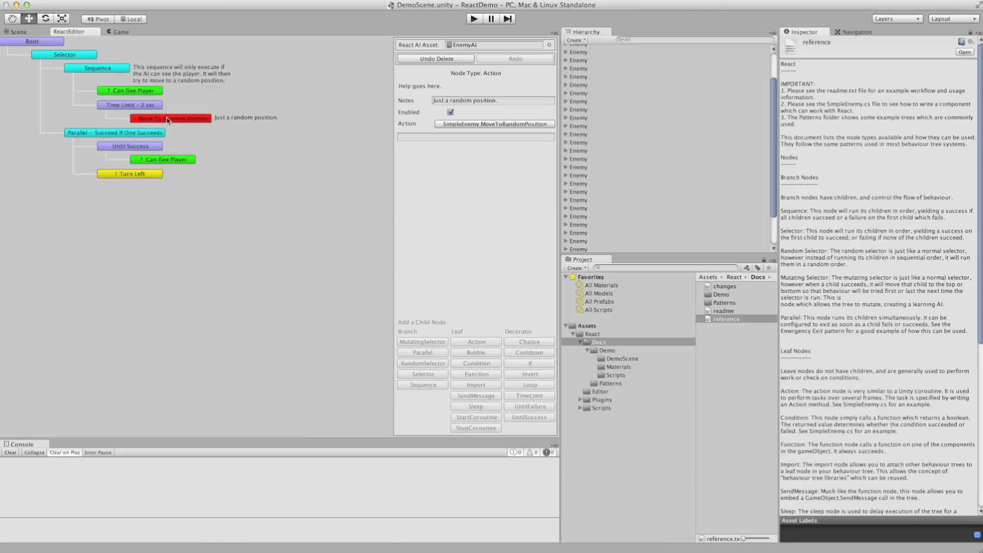
mouse_move(142, 105)
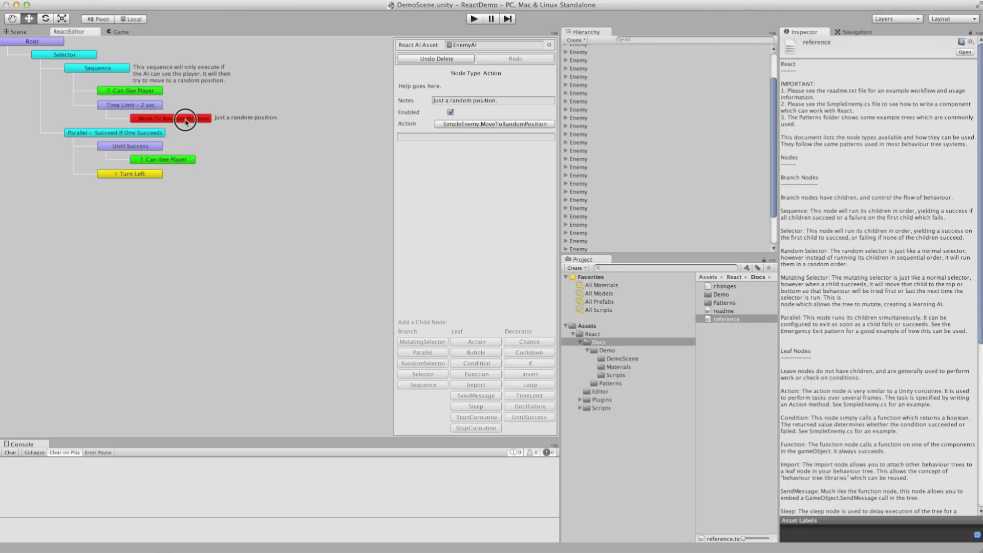
left_click(130, 104)
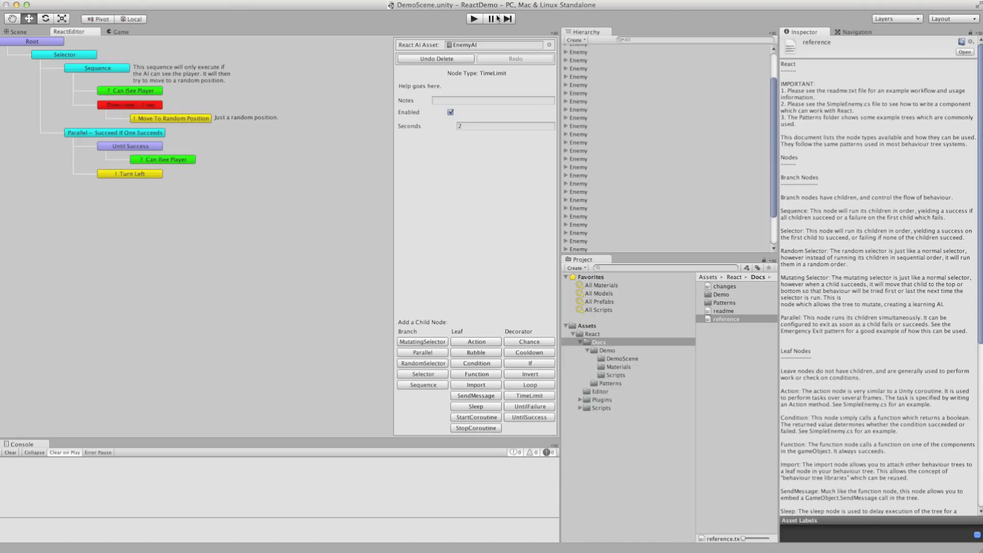
left_click(474, 19)
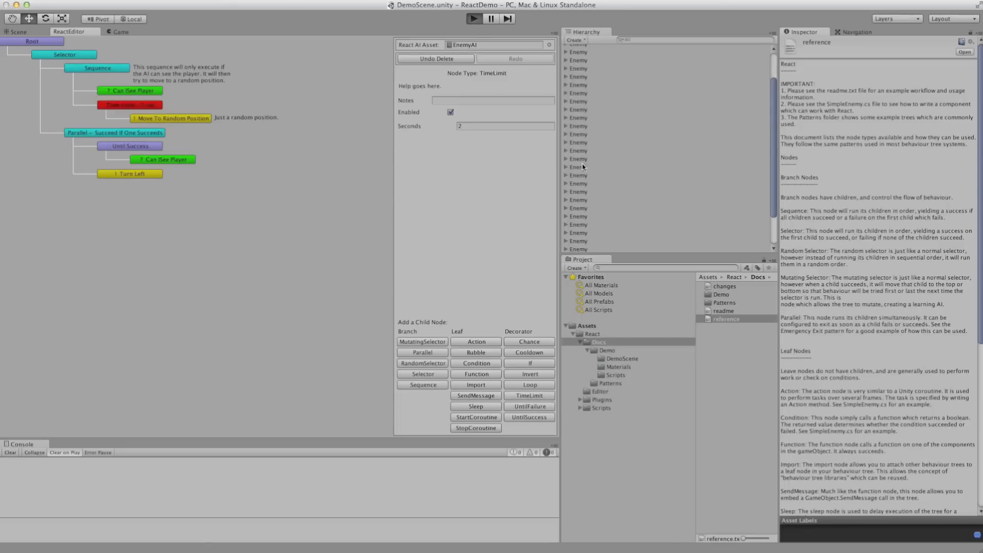
Step: Run the demo, watch the enemies in Game and Scene views, then stop playback
left_click(120, 32)
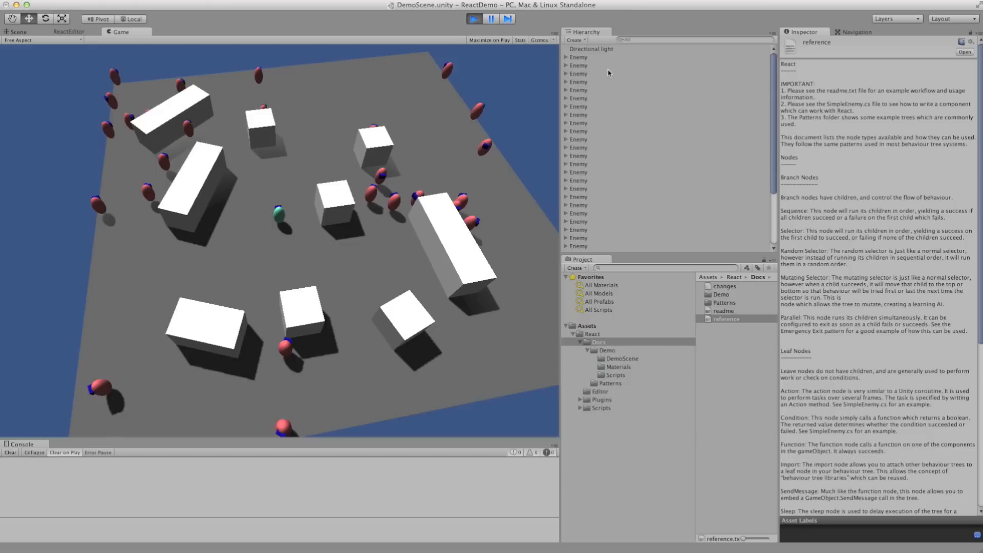
left_click(18, 32)
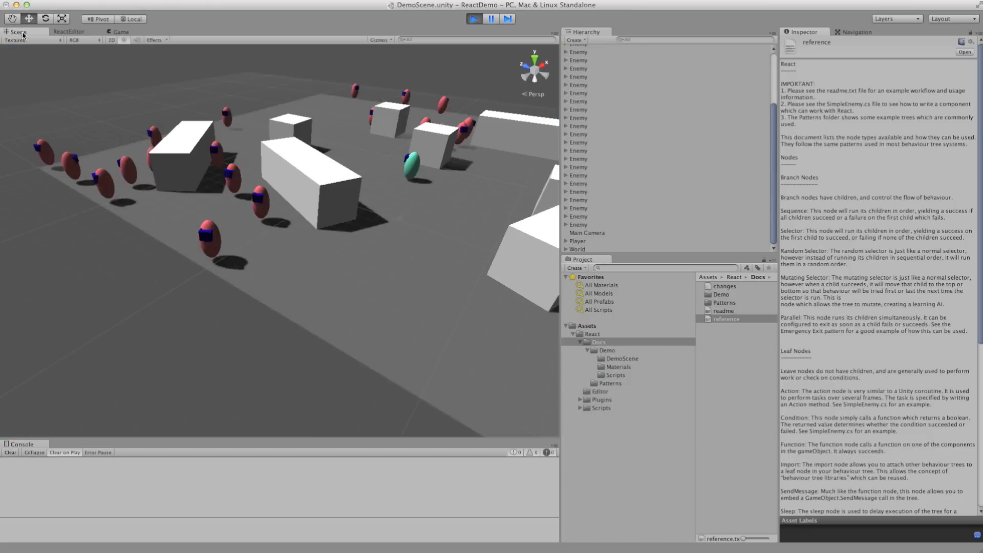
left_click(577, 241)
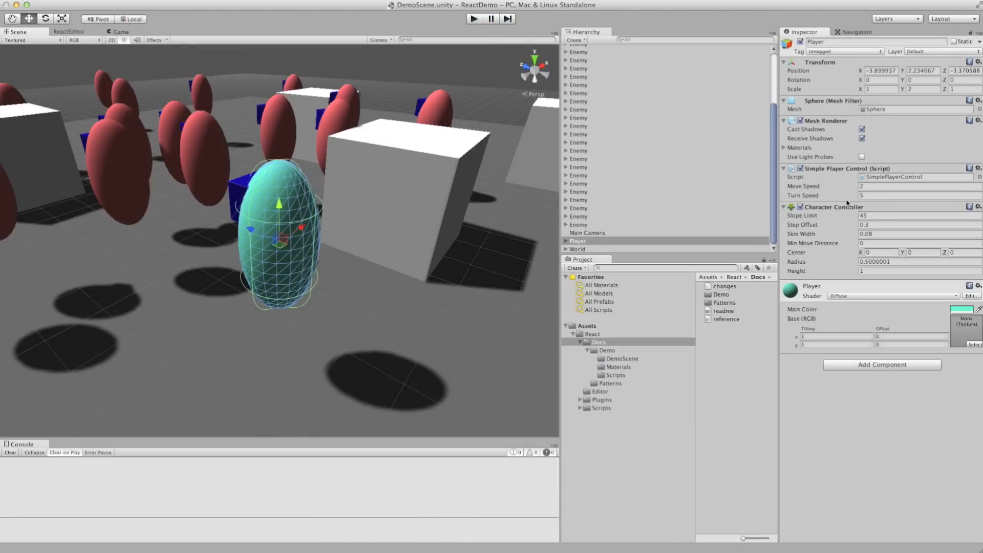
Step: Select an Enemy and bring up the Simple Enemy component's gear menu to edit its script
left_click(578, 216)
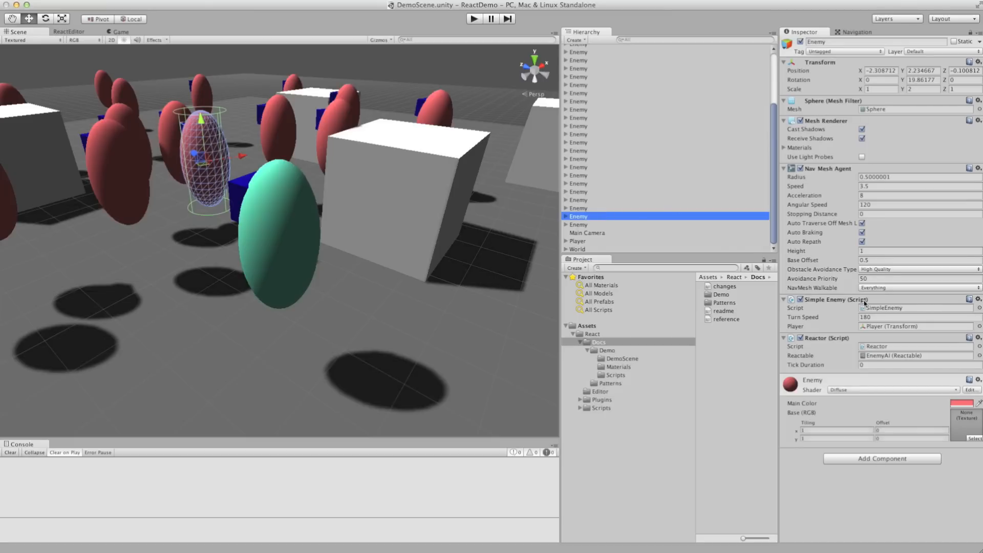
left_click(977, 299)
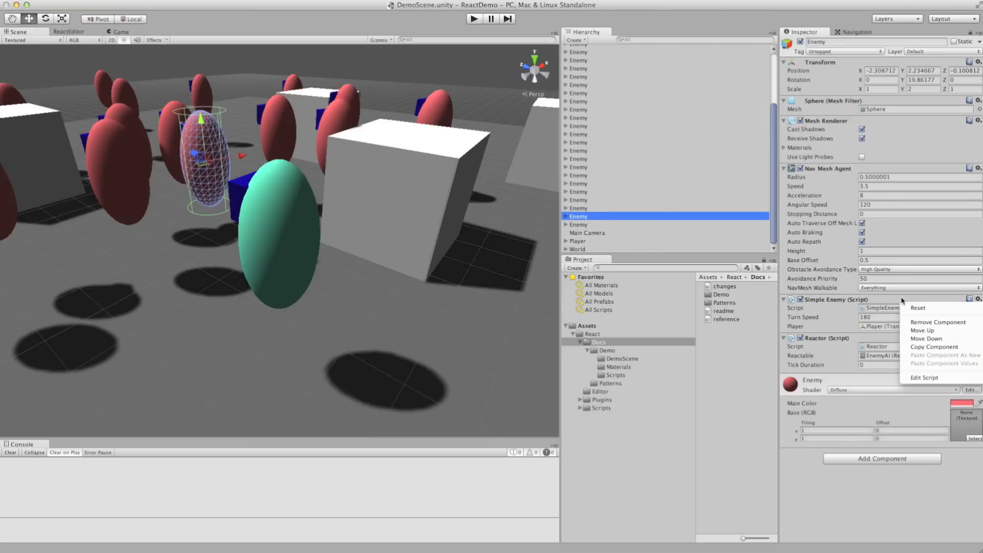
mouse_move(927, 377)
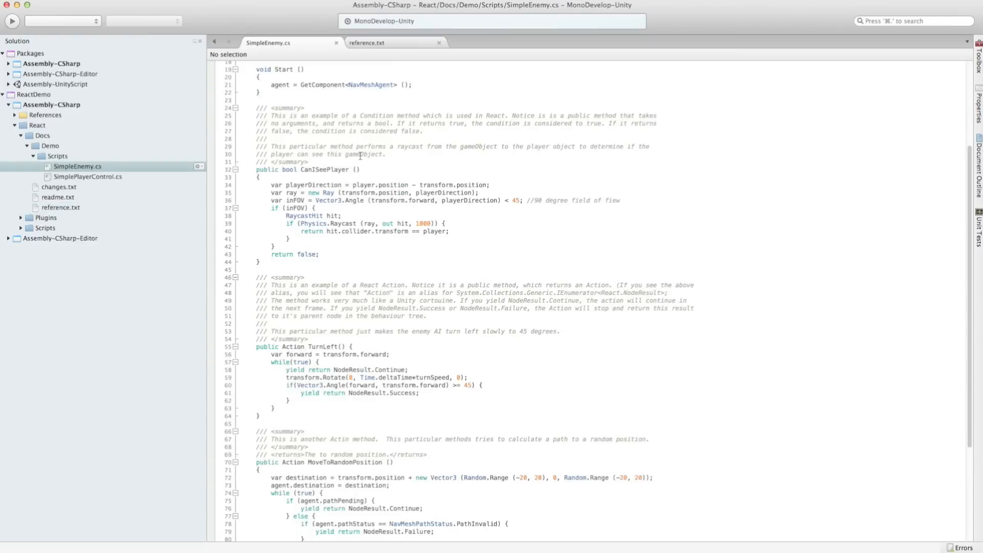
scroll("up", 3)
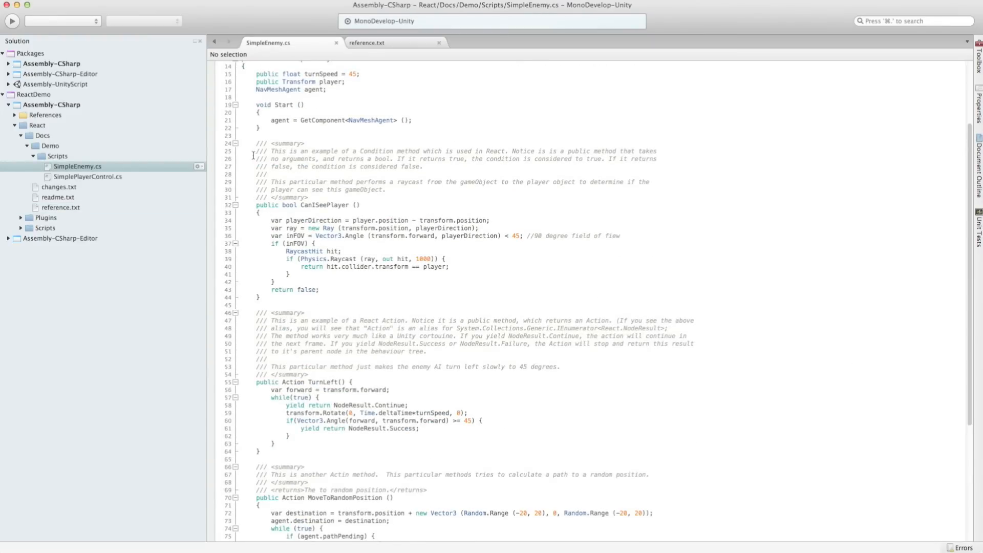
left_click_drag(257, 205, 320, 298)
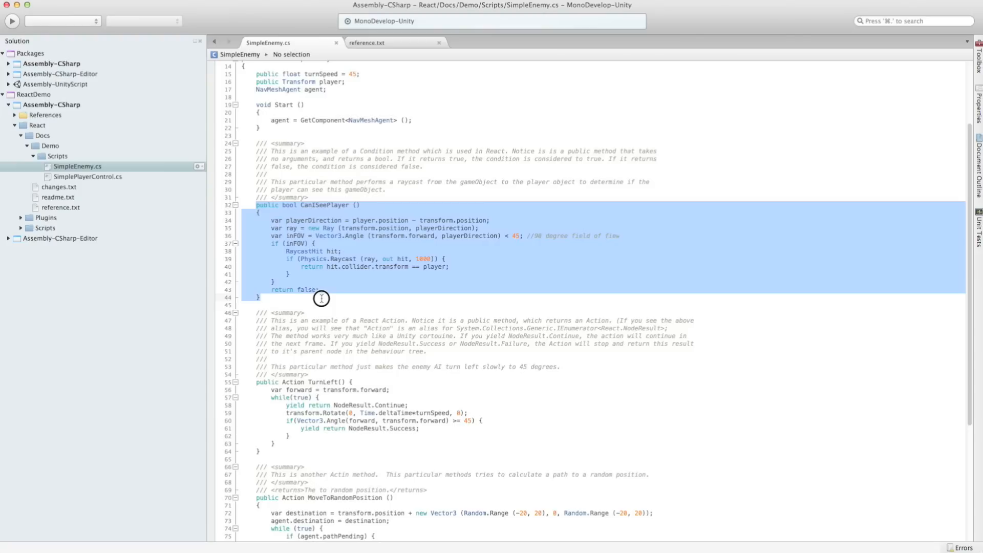
left_click(259, 382)
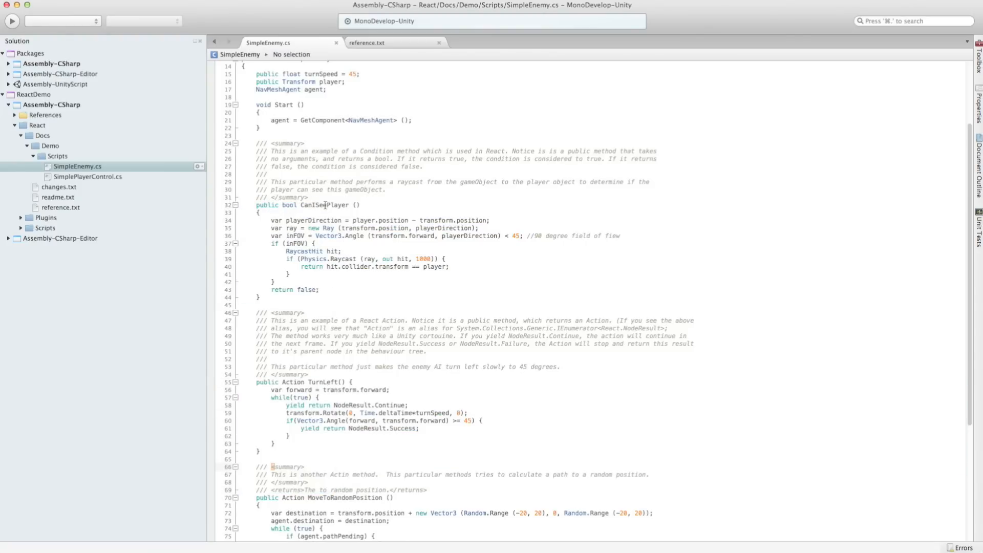
double_click(324, 205)
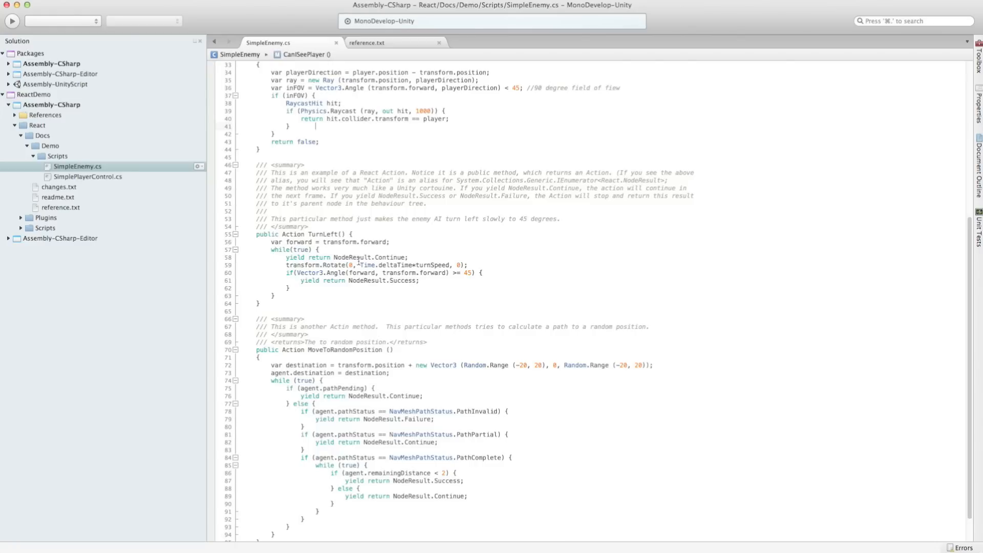
Step: Highlight transform uses in TurnLeft and mark MoveToRandomPosition's random-destination lines before returning to Unity
left_click(278, 256)
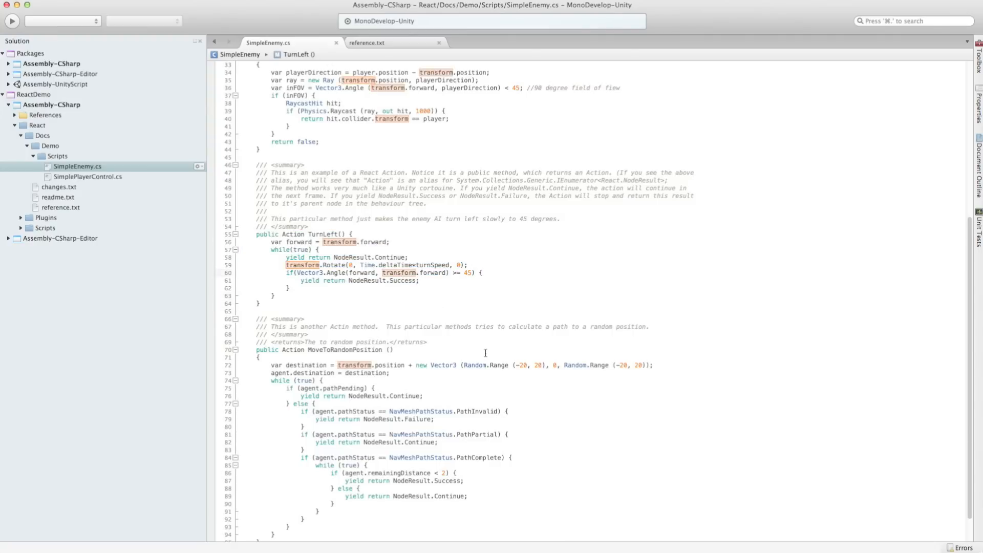
scroll("down", 3)
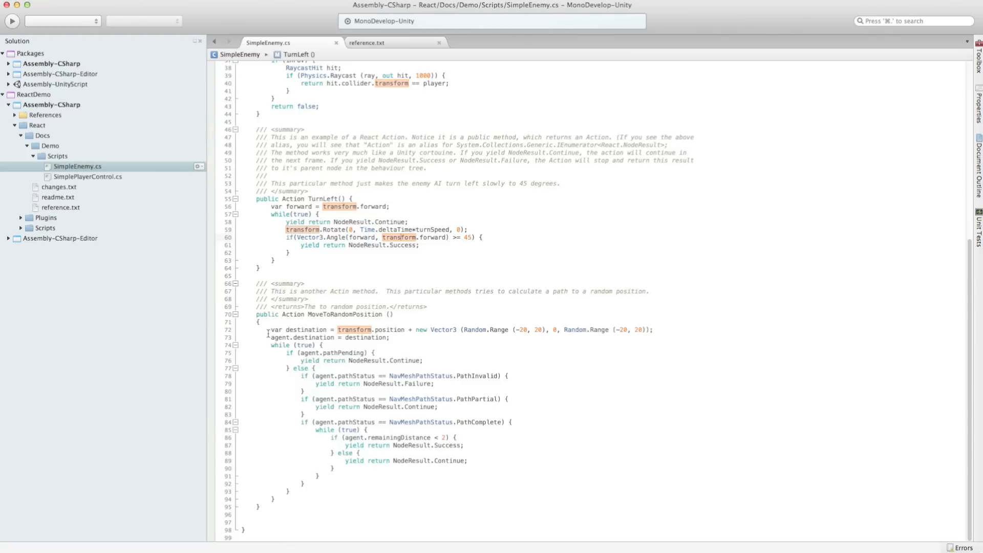
left_click(316, 329)
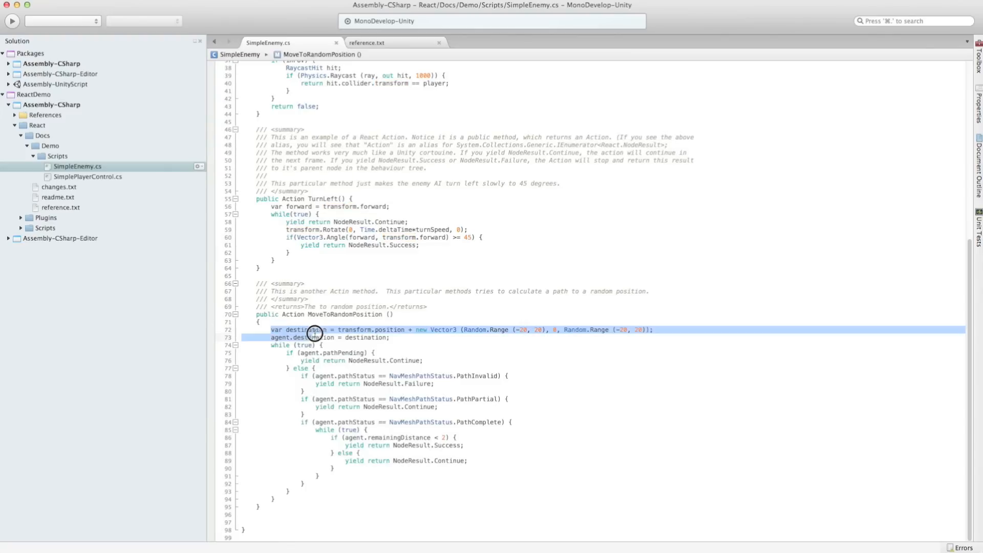
left_click_drag(316, 333, 492, 376)
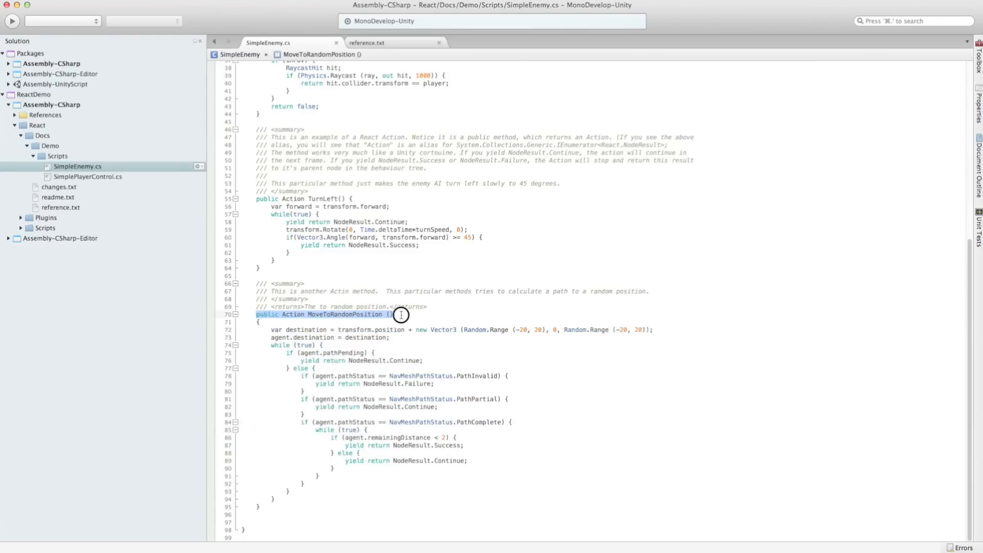
left_click(254, 201)
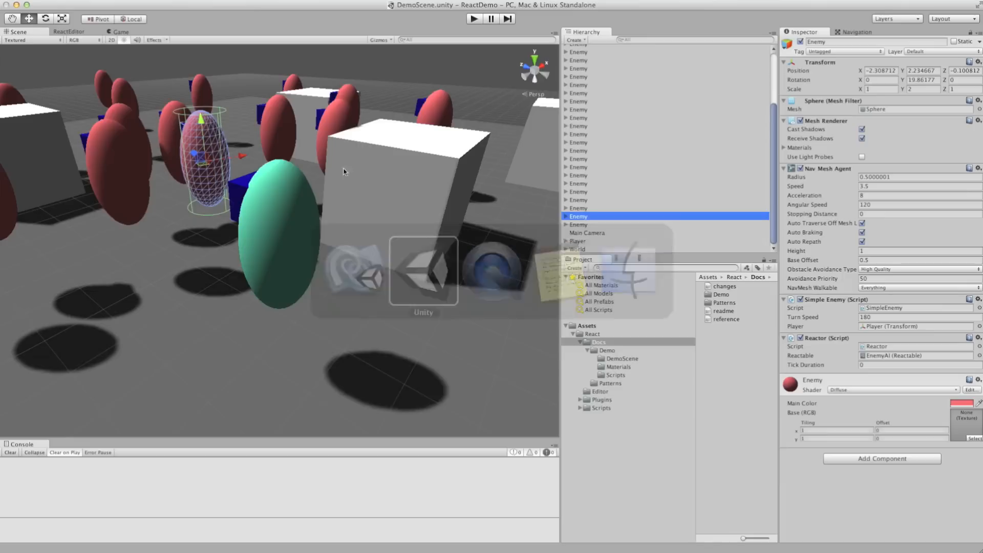
left_click(69, 32)
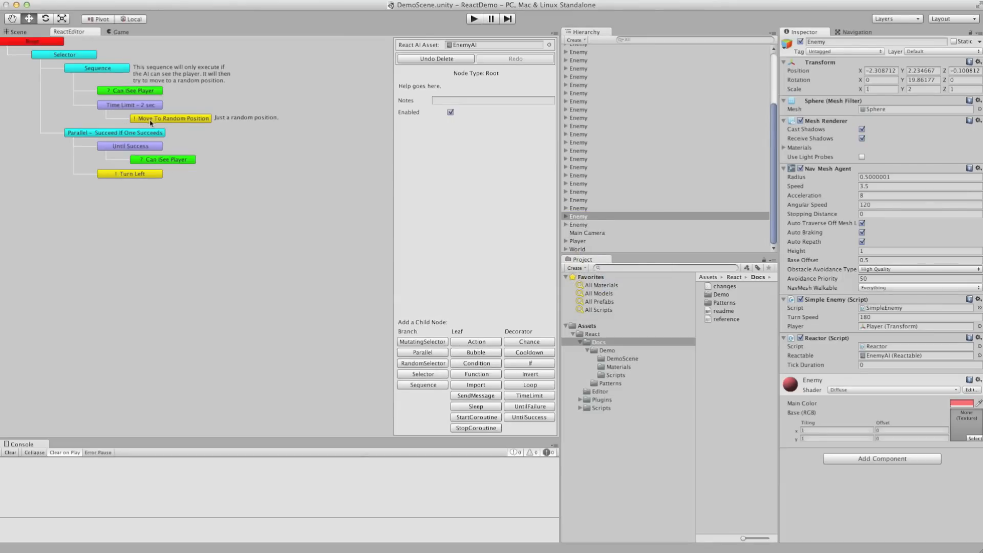
left_click(170, 118)
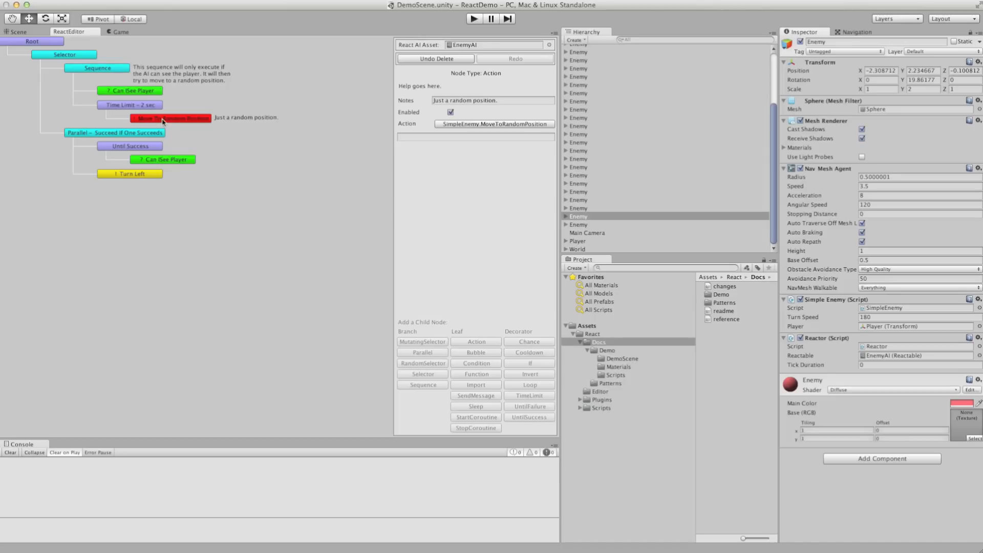
left_click(494, 124)
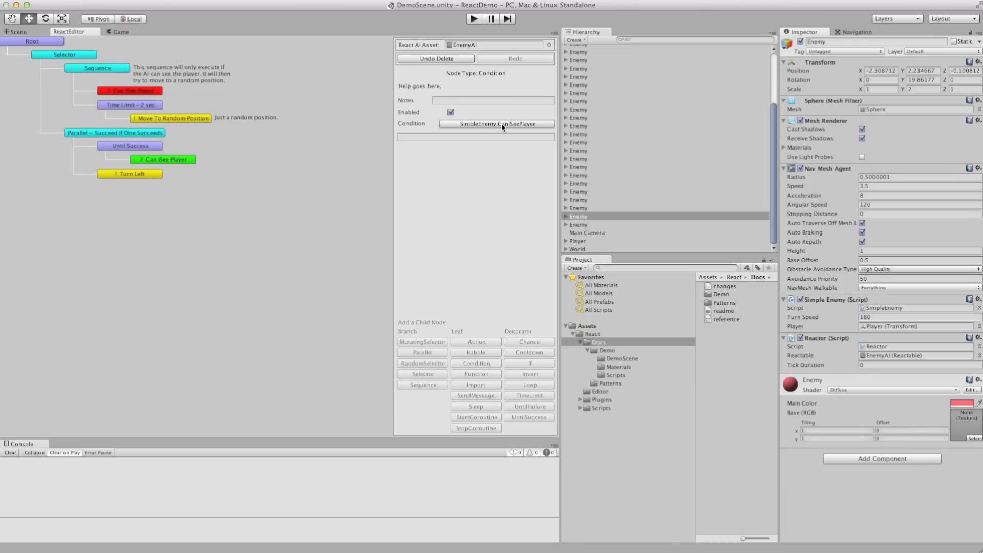
left_click(496, 124)
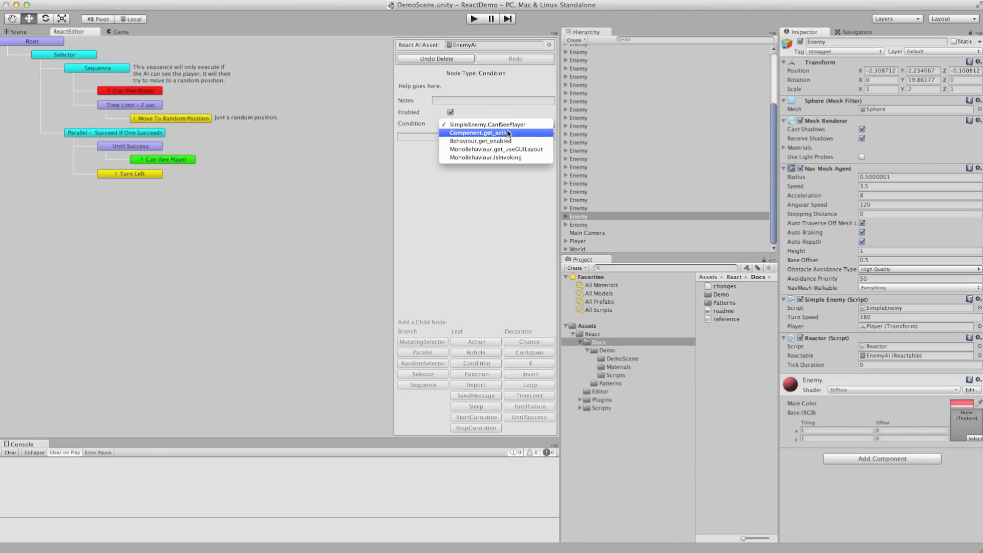
mouse_move(496, 158)
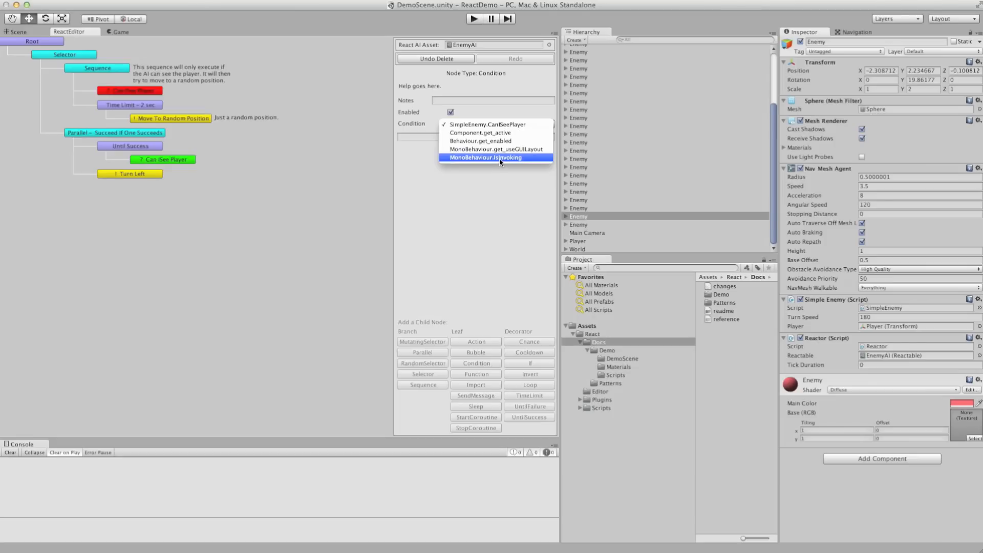
left_click(486, 158)
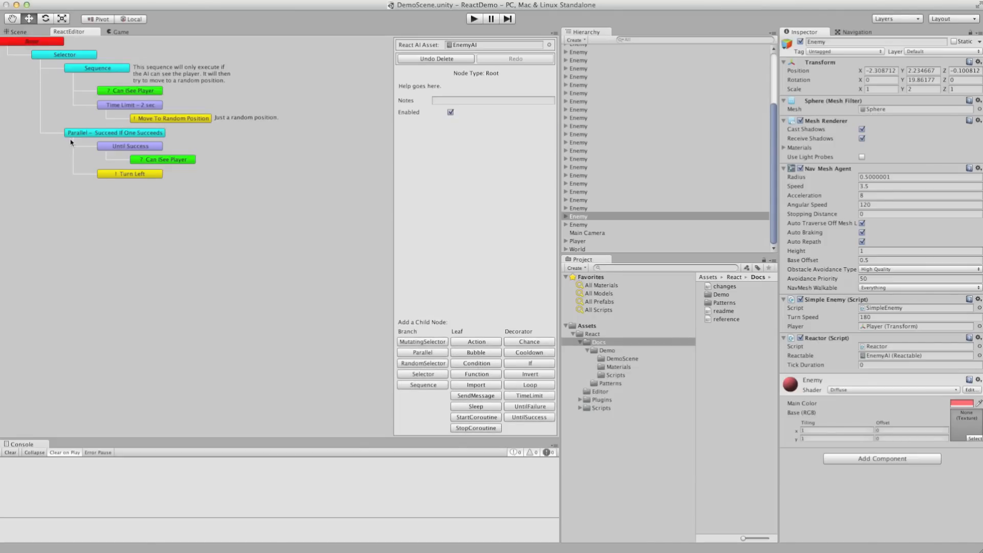
mouse_move(112, 108)
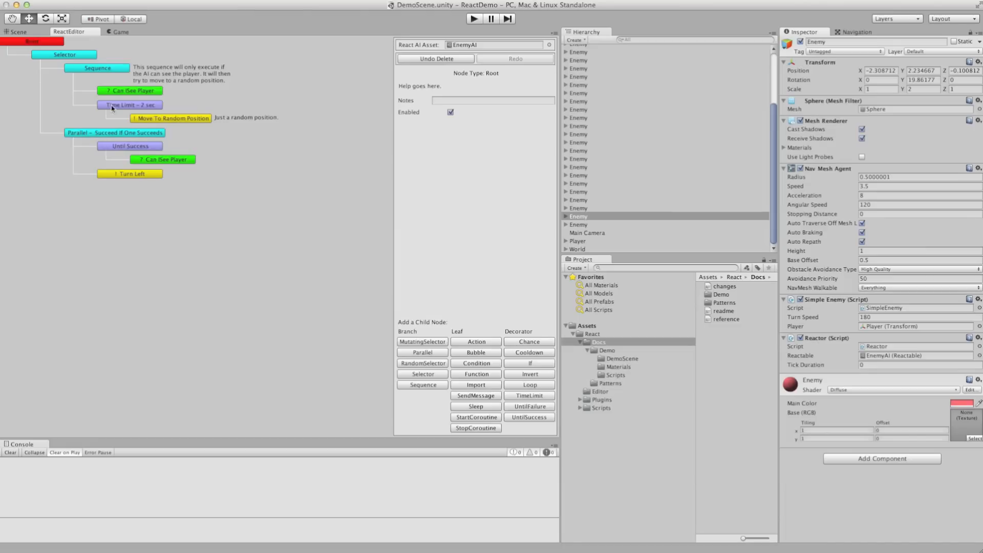
mouse_move(125, 138)
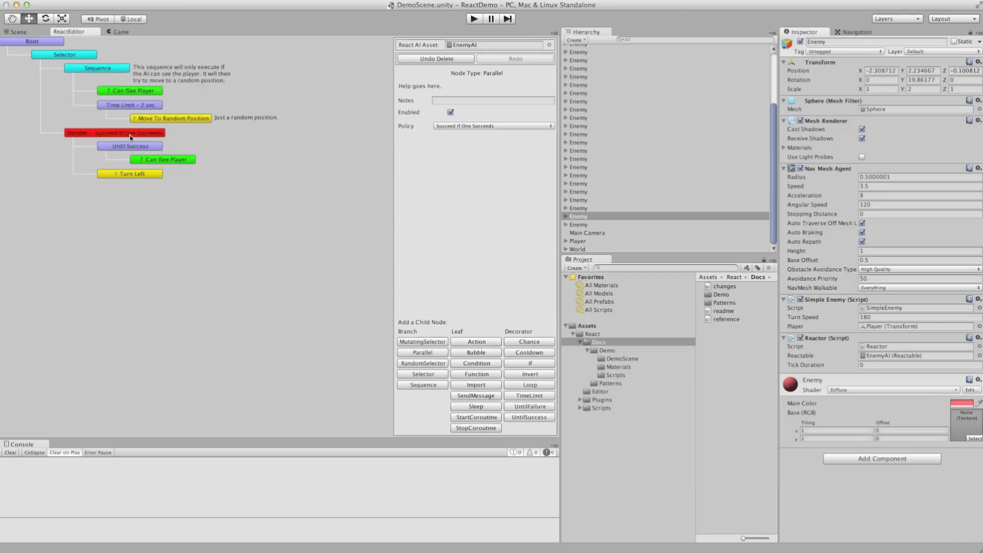
mouse_move(80, 90)
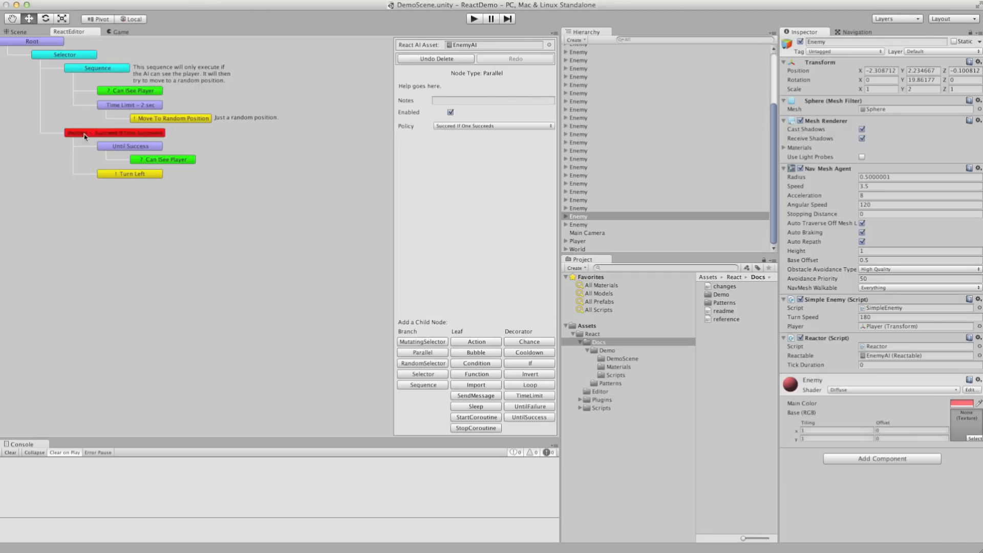
mouse_move(432, 348)
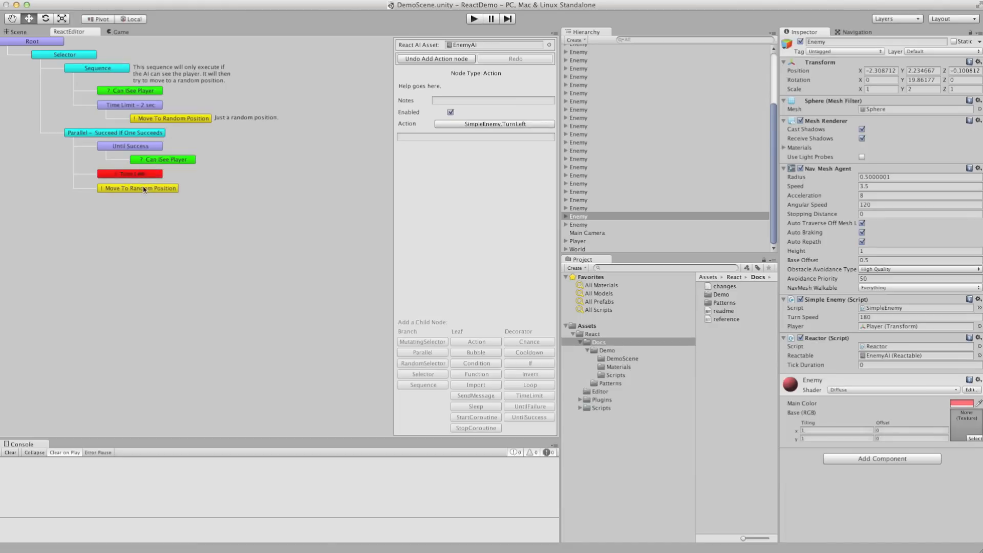
Step: Set the new action node under Parallel to SimpleEnemy.MoveToRandomPosition
left_click(130, 174)
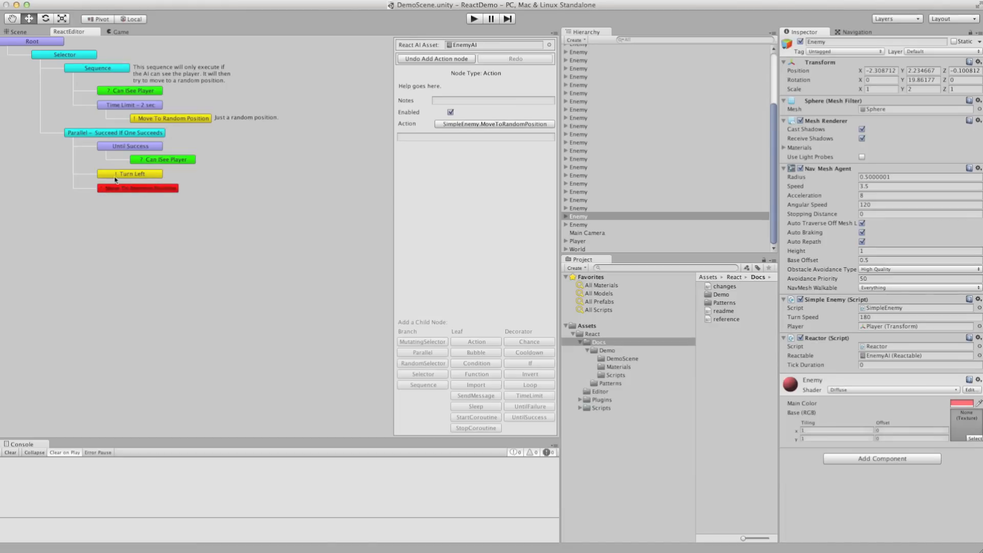
left_click(494, 124)
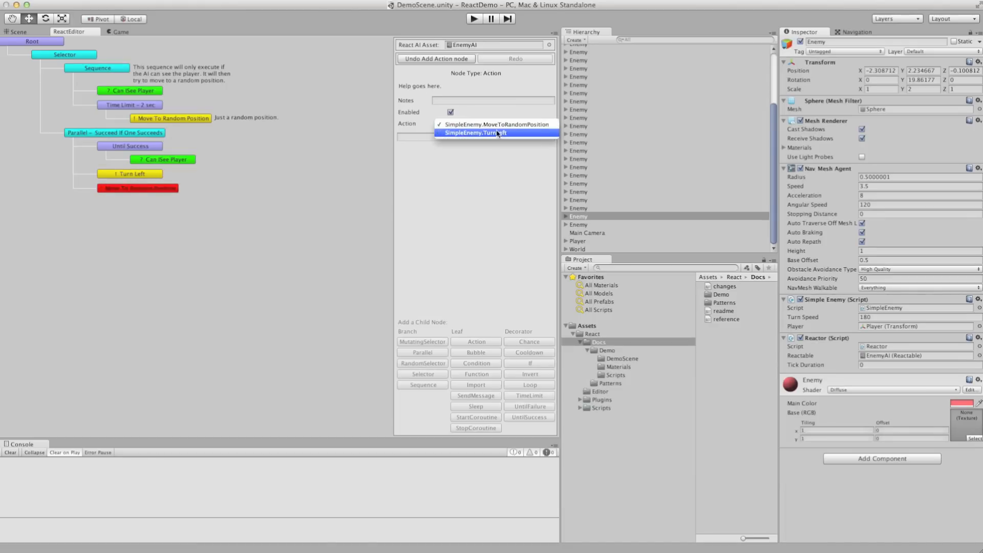
mouse_move(496, 124)
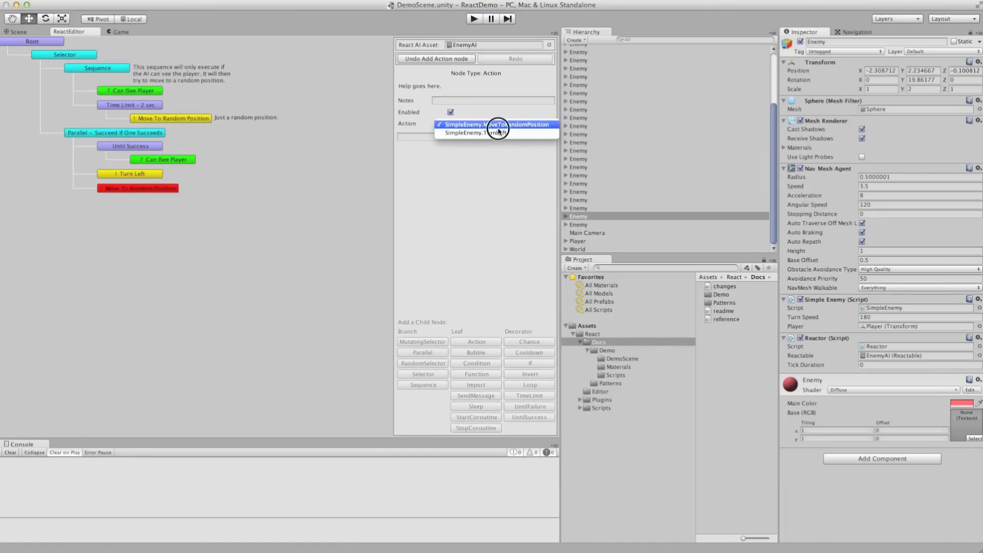
left_click(496, 124)
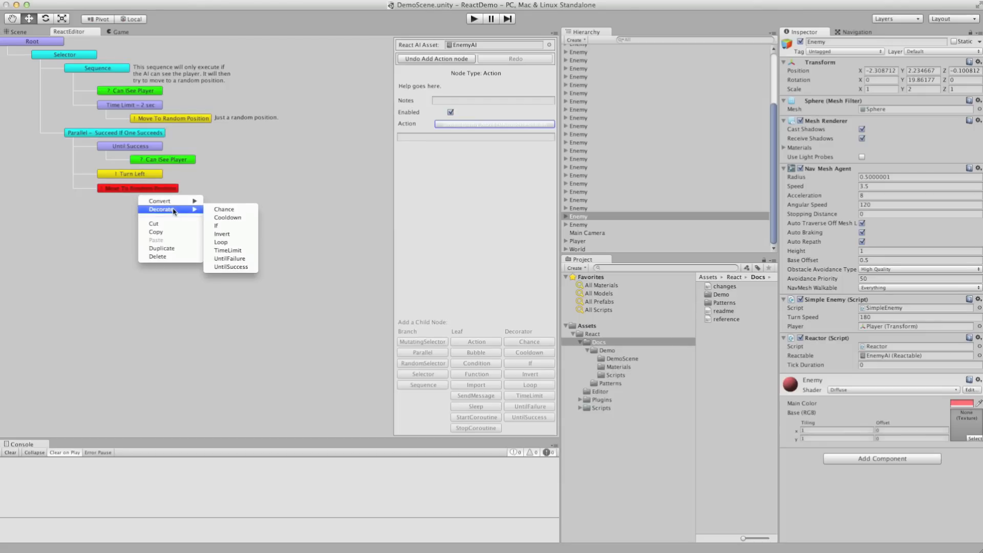
mouse_move(227, 250)
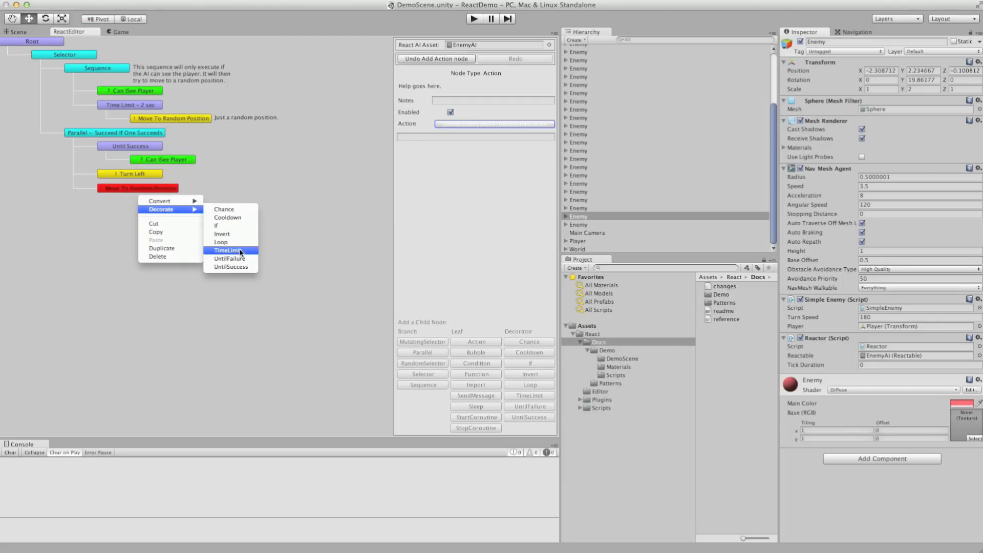
Step: Decorate Move To Random Position with a 7-second TimeLimit and select the Parallel branch
left_click(227, 250)
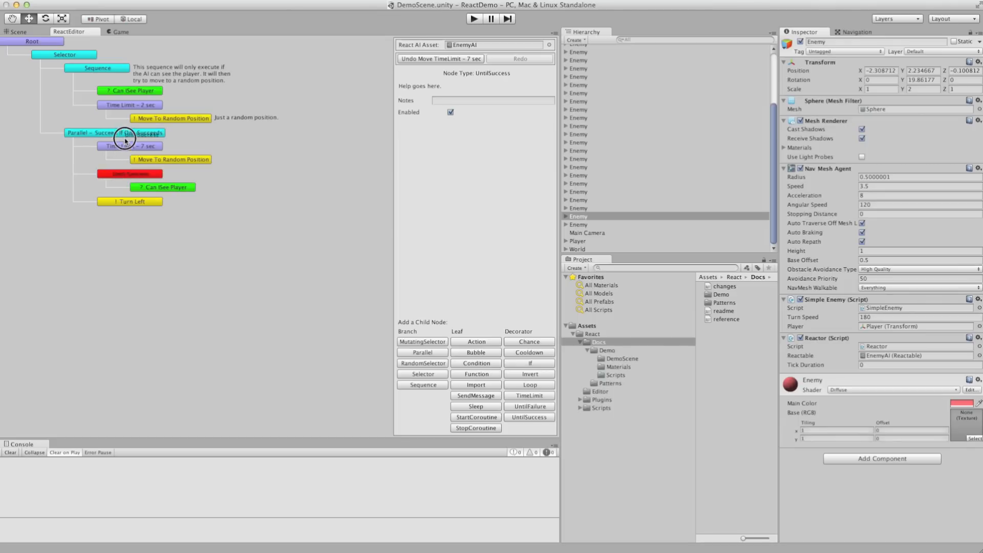
left_click(130, 133)
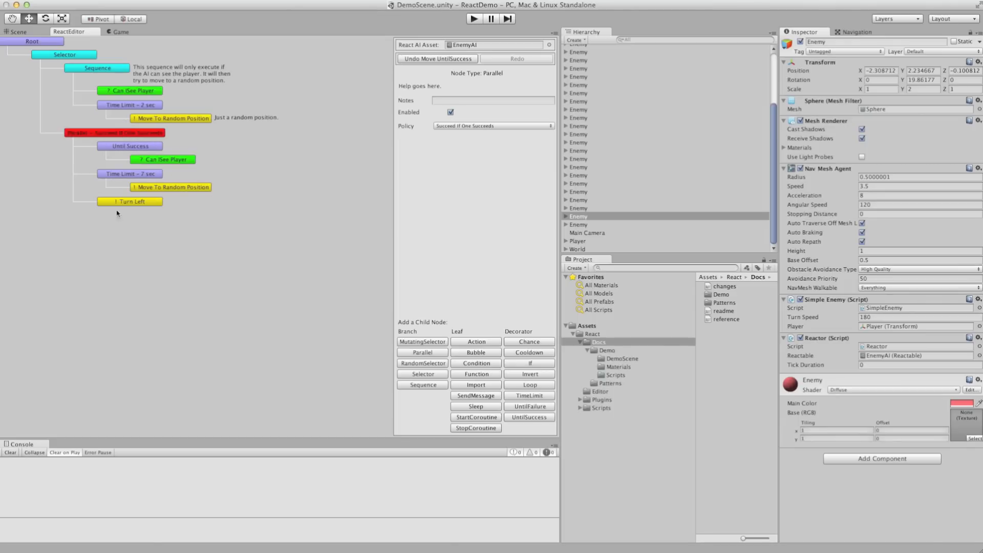
Step: Delete the Time Limit - 7 sec node and its Move To Random Position child from Parallel
right_click(129, 174)
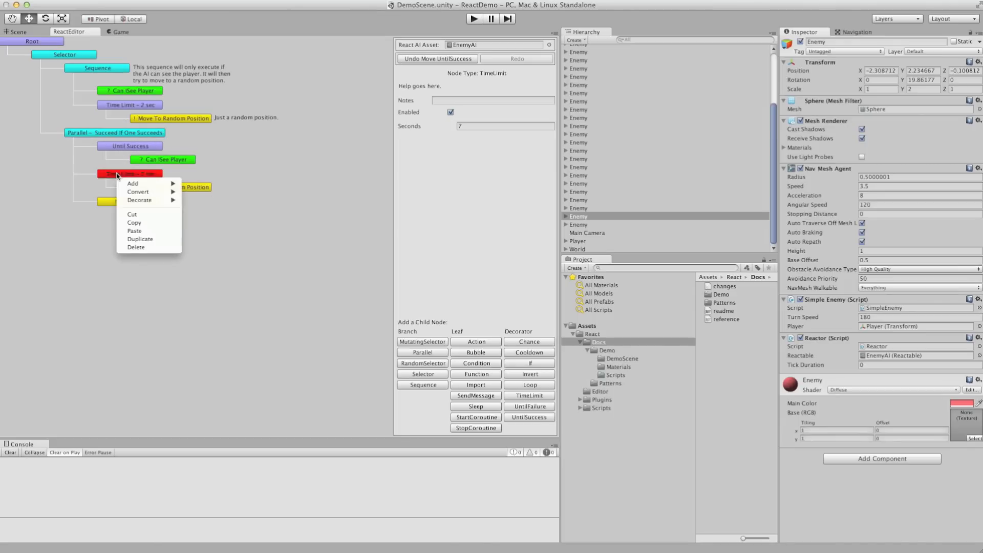
mouse_move(136, 247)
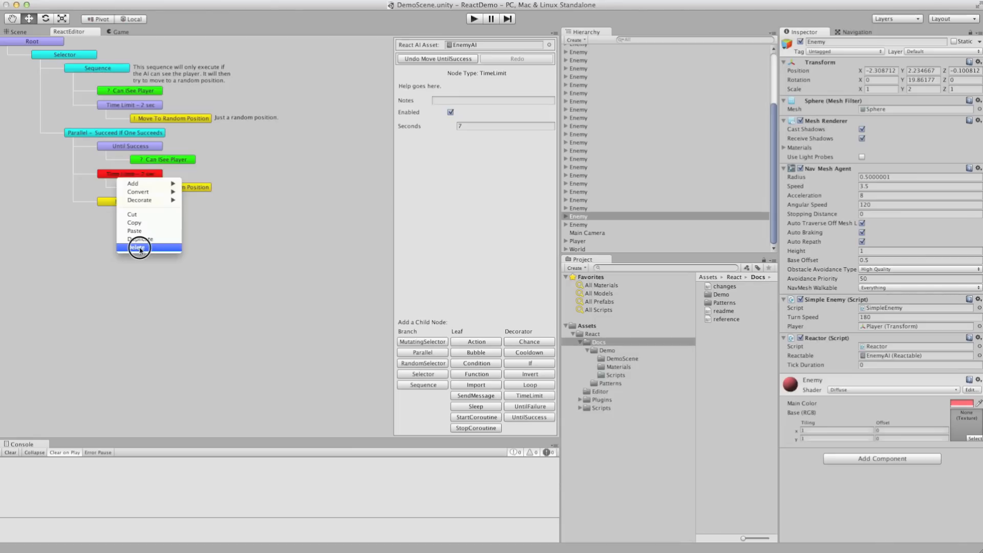
left_click(138, 248)
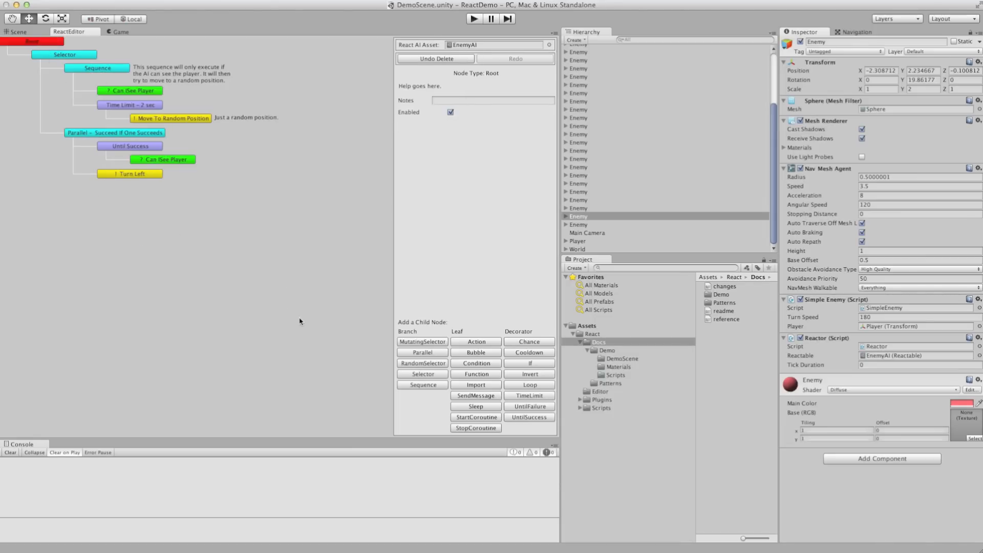
mouse_move(209, 264)
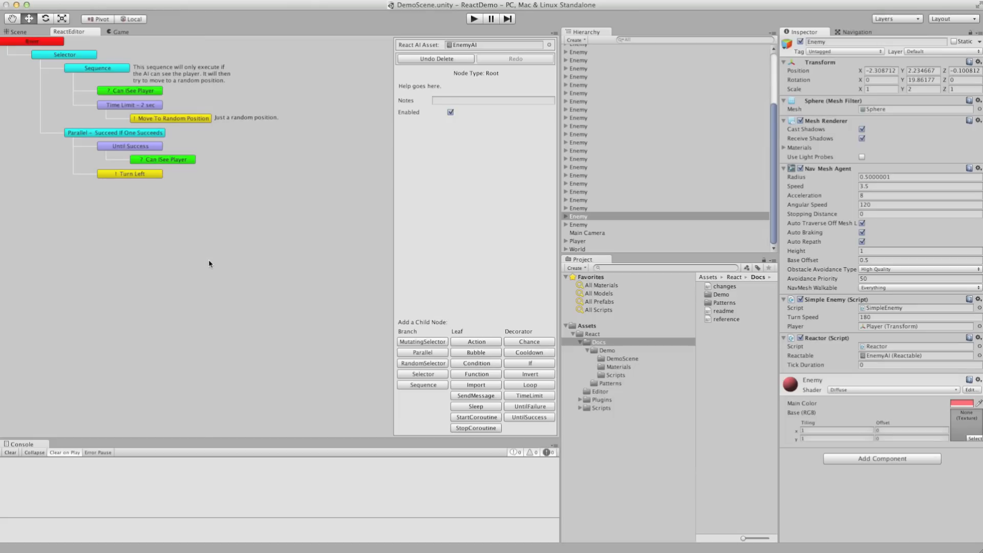
mouse_move(191, 279)
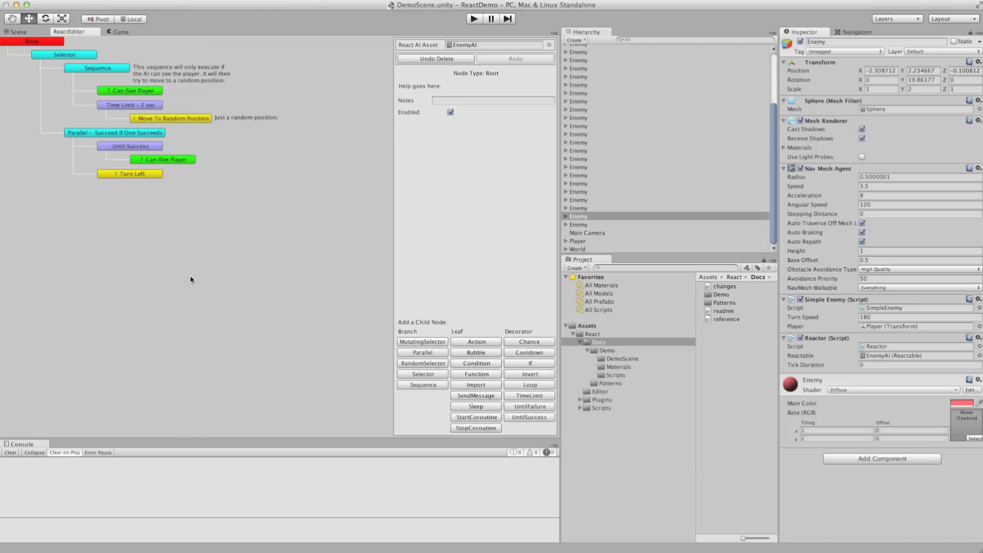
mouse_move(493, 117)
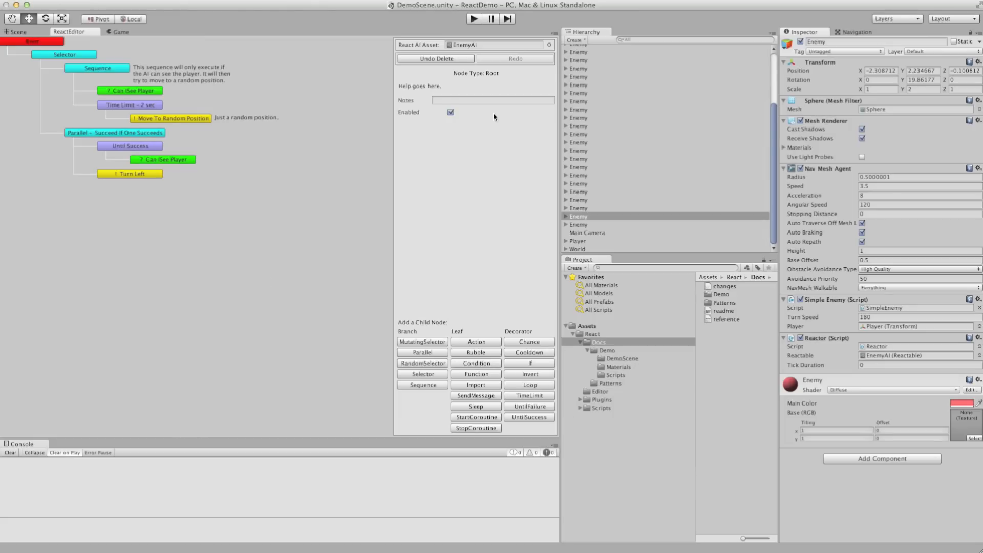